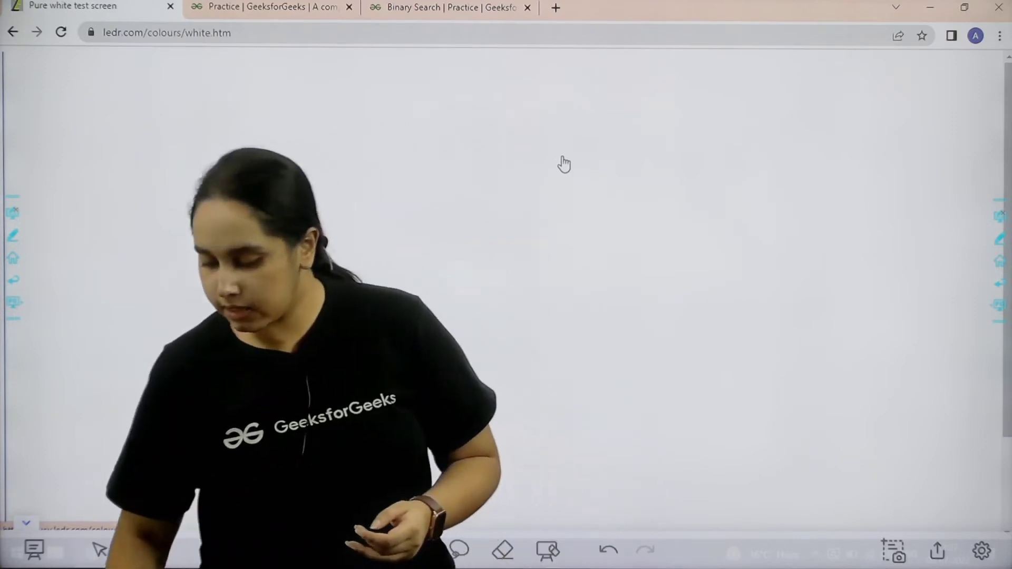
- Show the Practice problem list with solved and unsolved problems, Binary Search first
{"action": "left_click", "coordinate": [265, 6]}
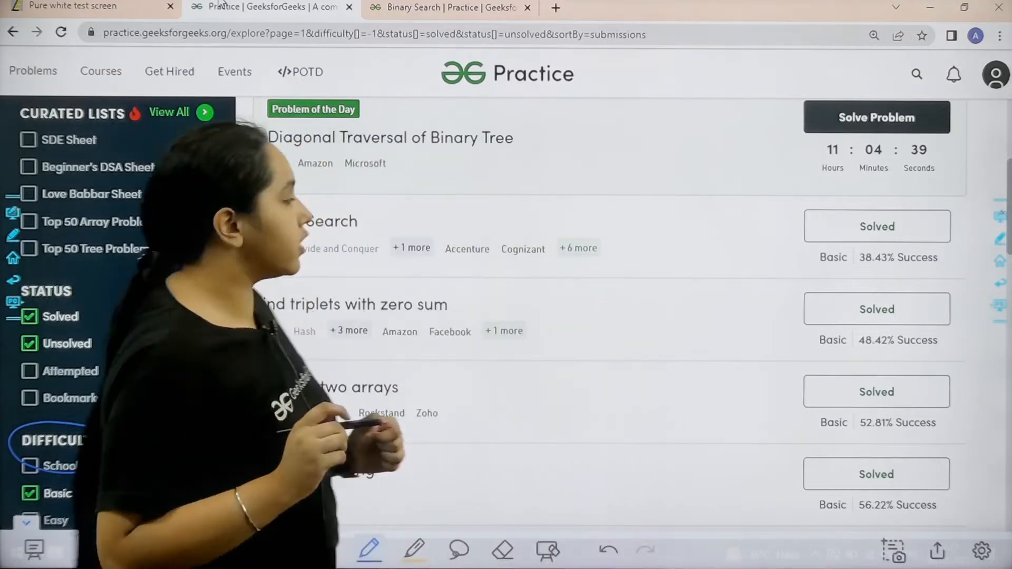
{"action": "left_click_drag", "start_coordinate": [252, 174], "coordinate": [400, 251]}
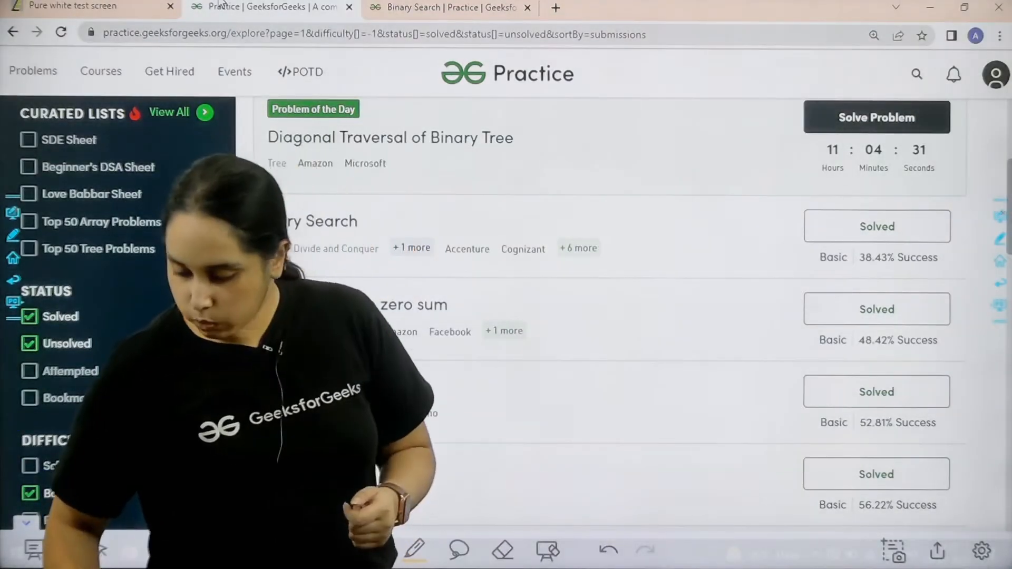
{"action": "left_click", "coordinate": [447, 8]}
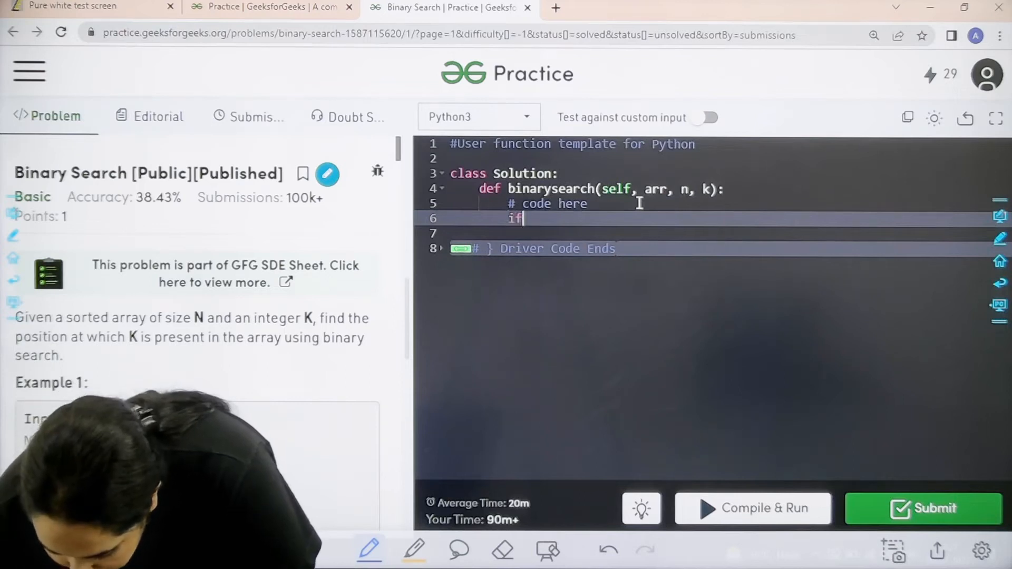
- Write the base case 'if left>right: return -1'
{"action": "type", "text": "left>"}
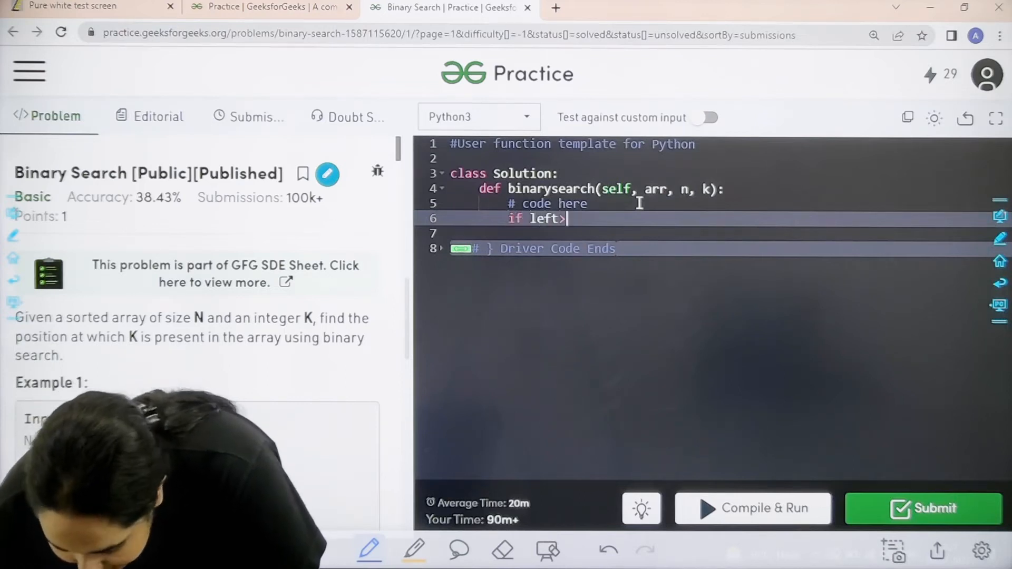
{"action": "type", "text": "right:"}
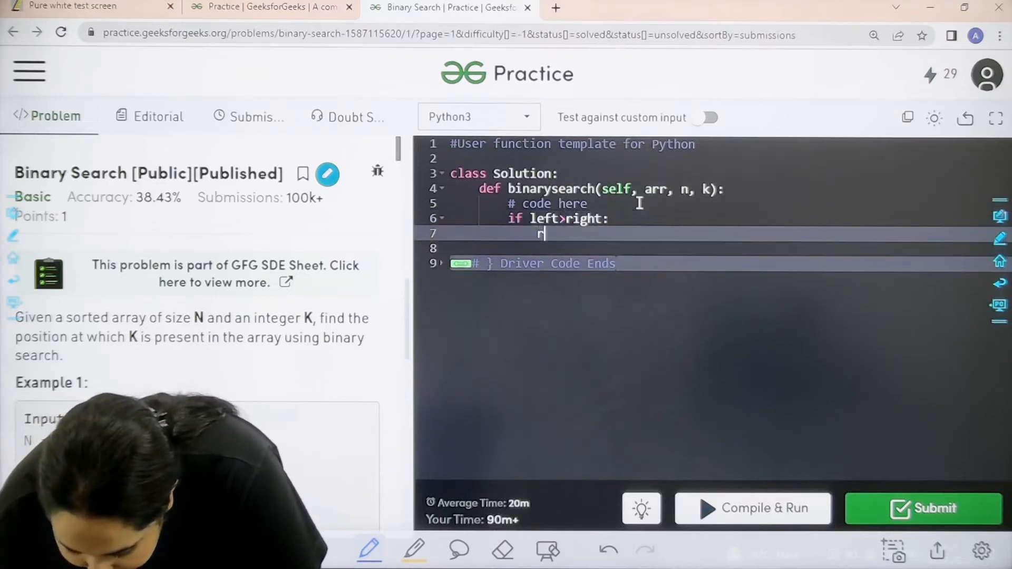
{"action": "type", "text": "return -1"}
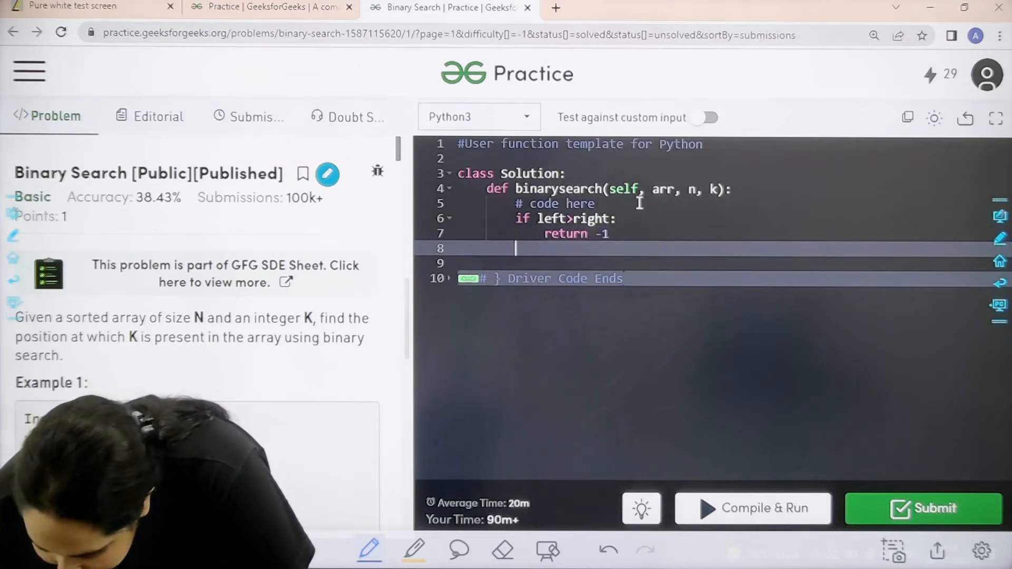
- Compute the midpoint as mid=(left+right)//2
{"action": "type", "text": "mid="}
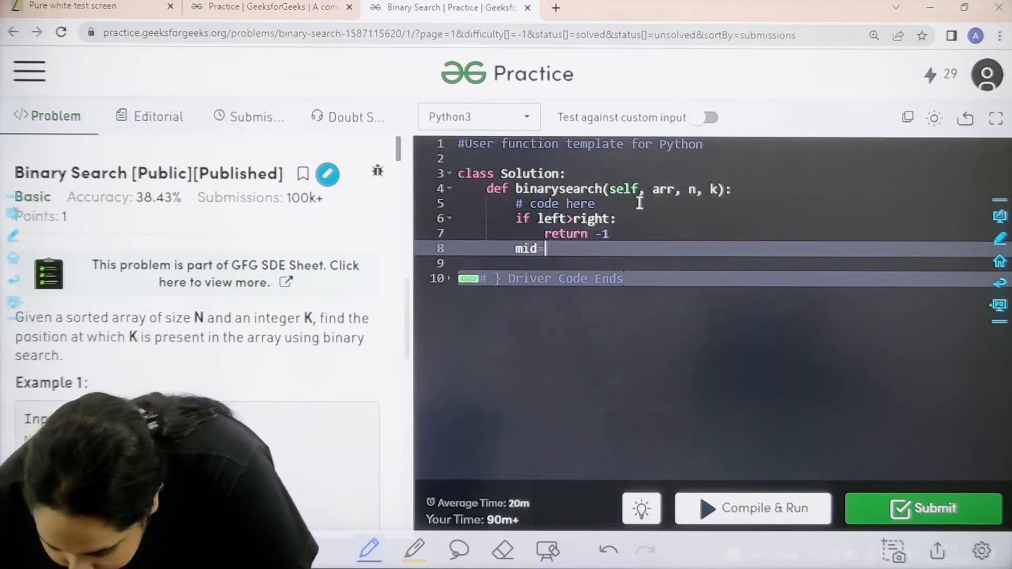
{"action": "type", "text": "9left"}
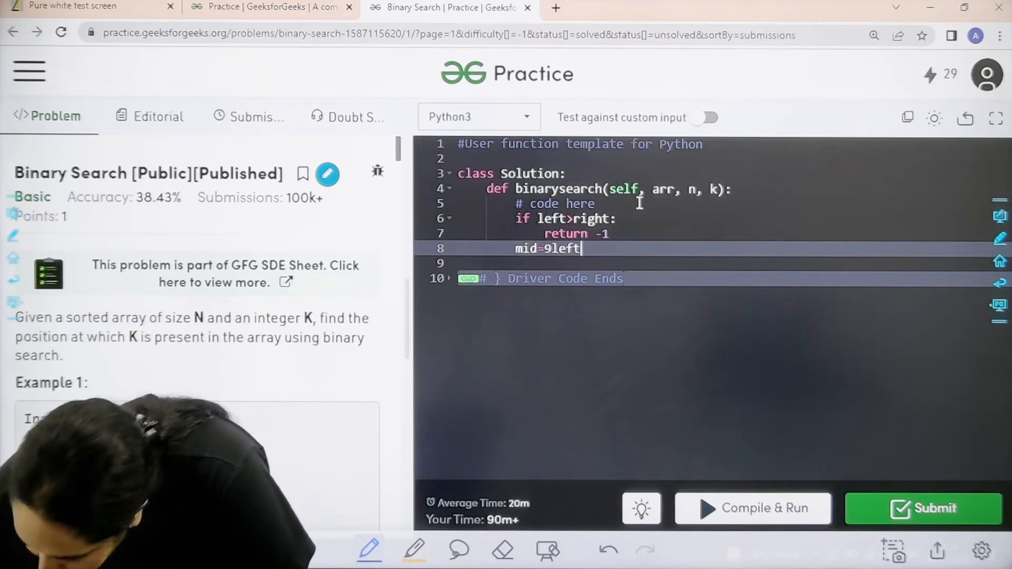
{"action": "type", "text": "+"}
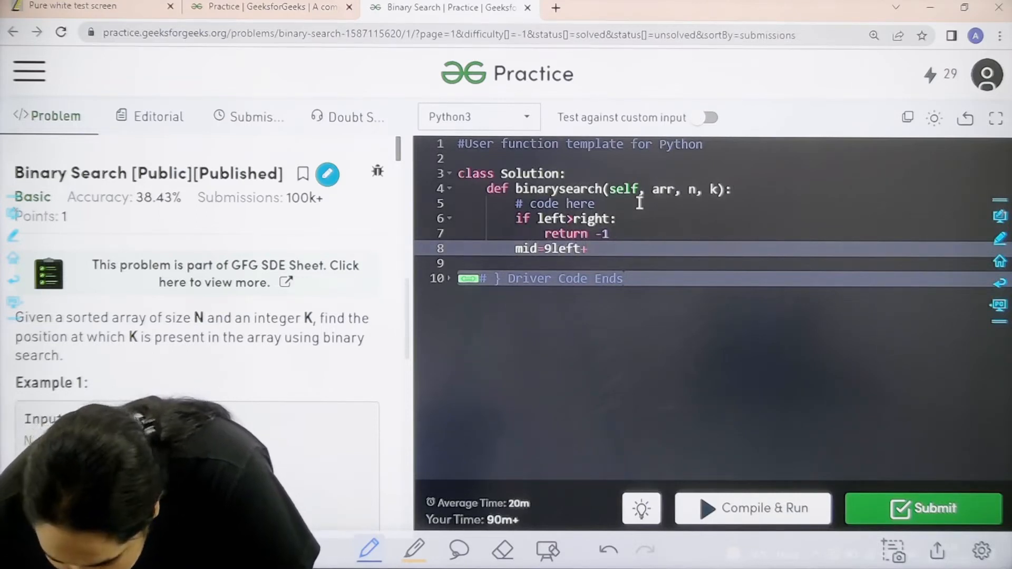
{"action": "type", "text": "ri"}
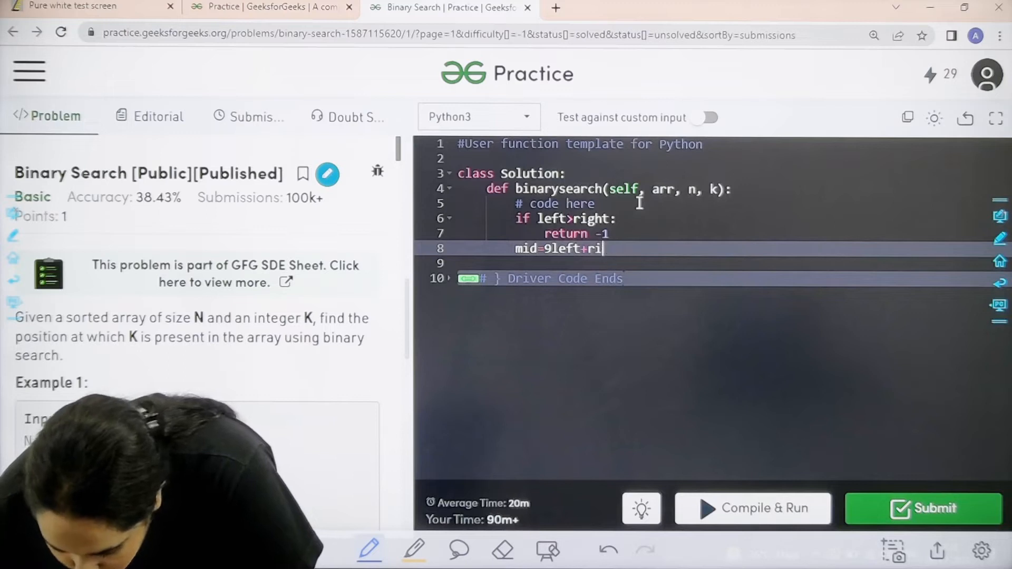
{"action": "type", "text": "ght)/"}
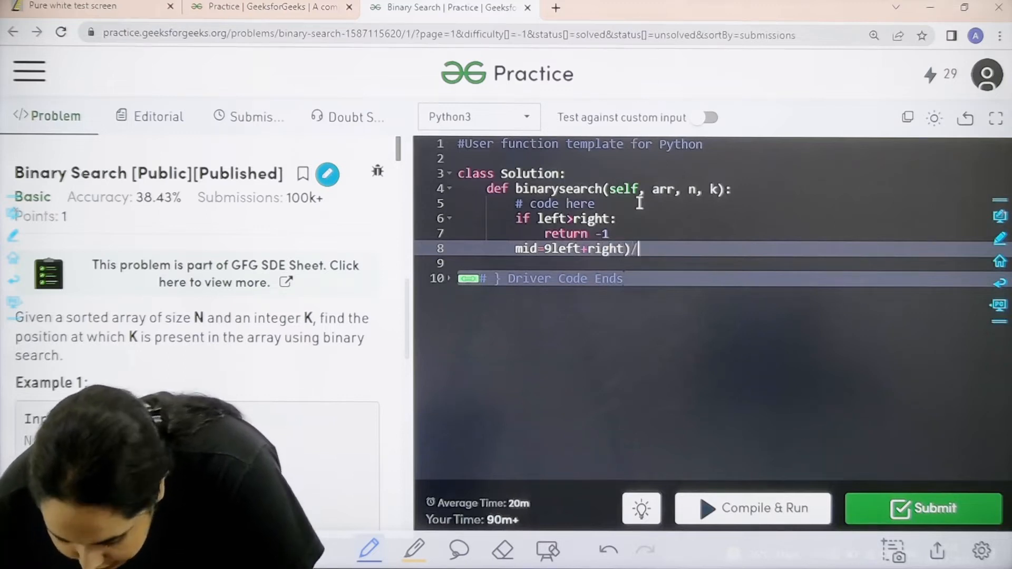
{"action": "type", "text": "/2"}
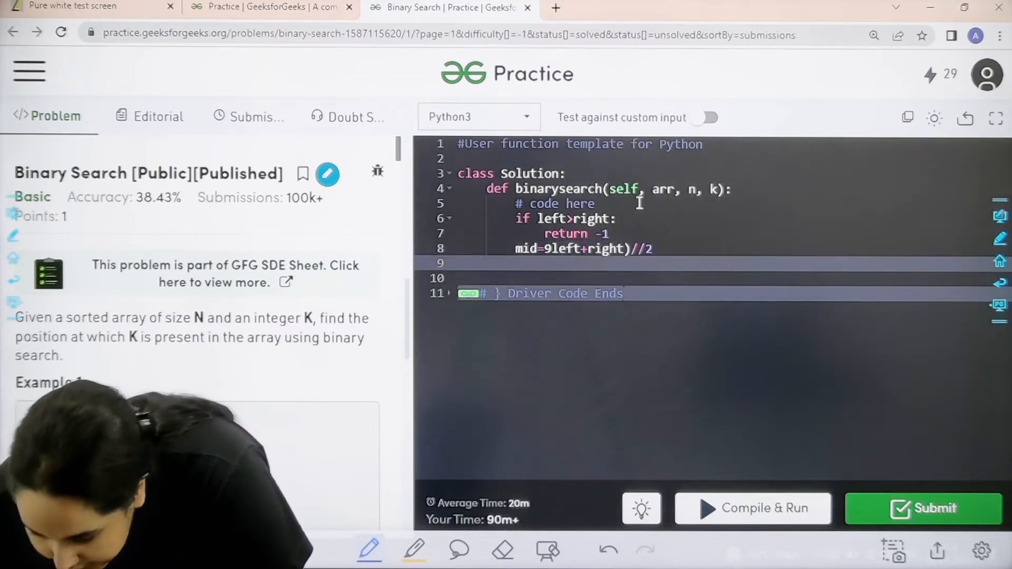
- Return mid when arr[mid]==key
{"action": "type", "text": "if"}
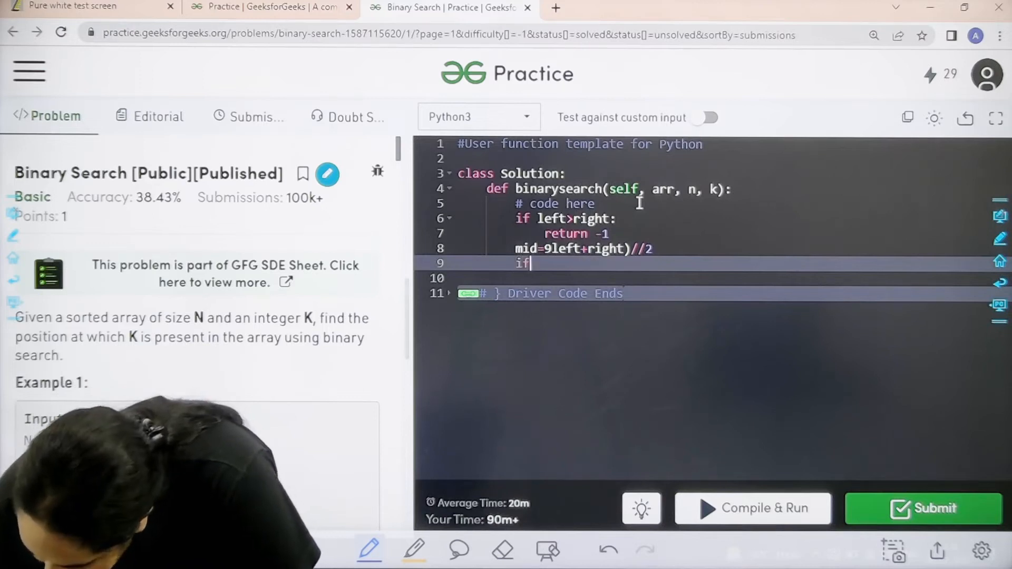
{"action": "type", "text": "arr["}
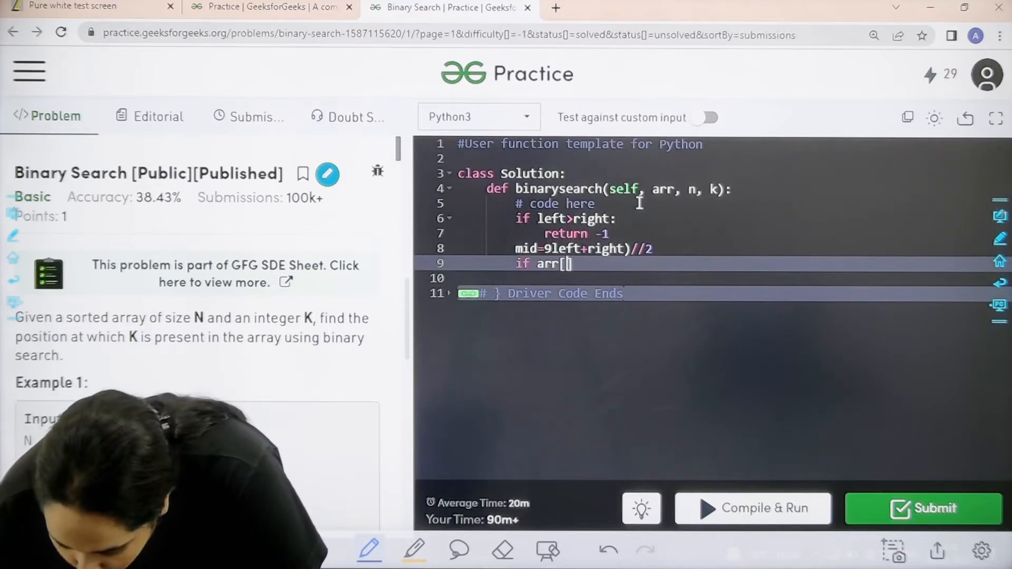
{"action": "type", "text": "mid]"}
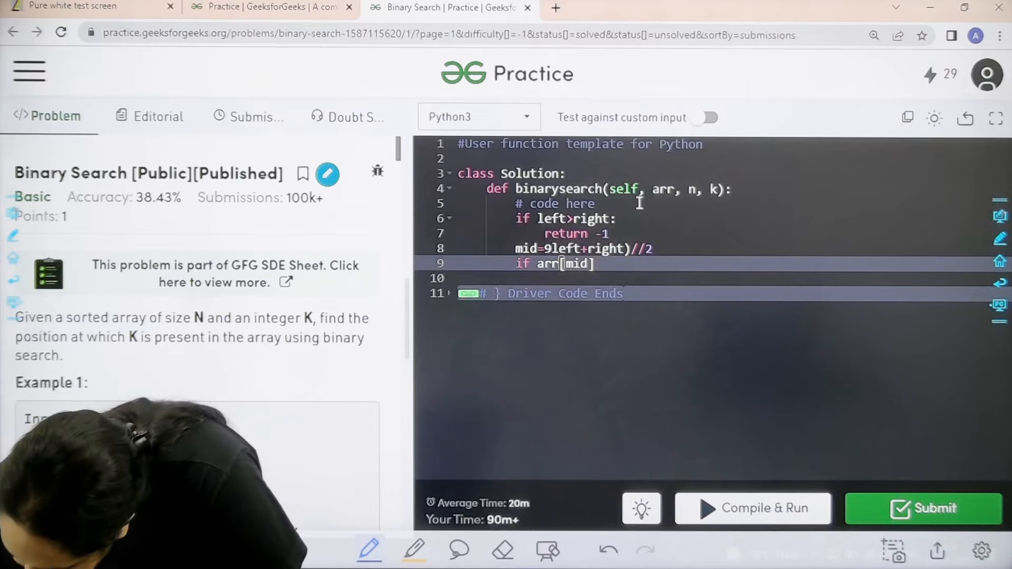
{"action": "type", "text": "=="}
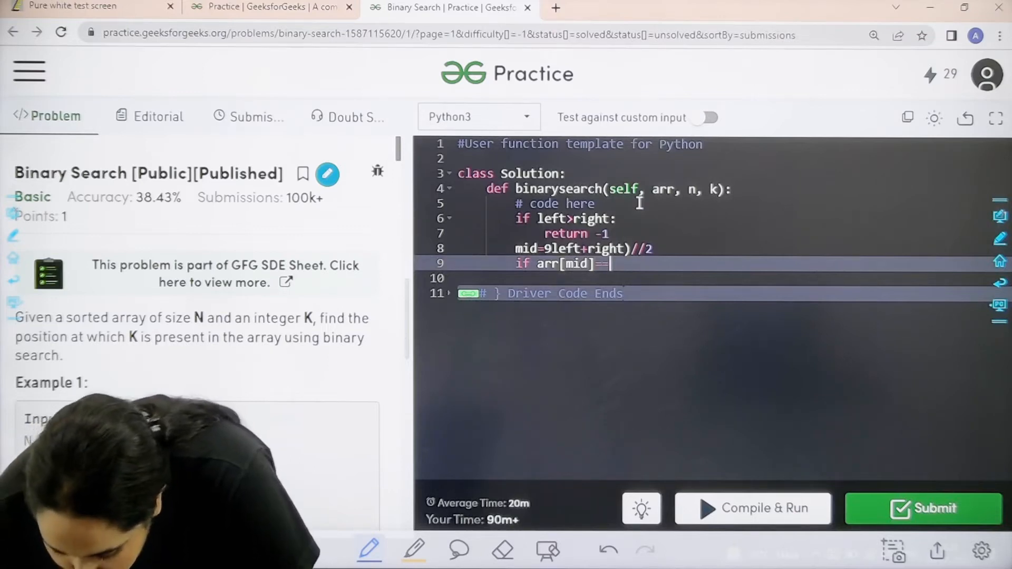
{"action": "type", "text": "key"}
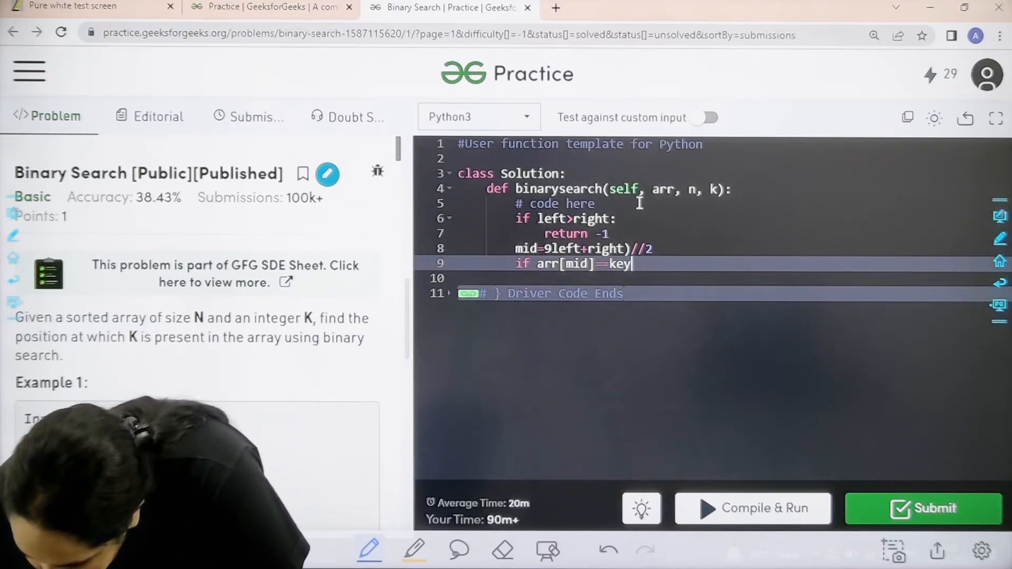
{"action": "type", "text": ":"}
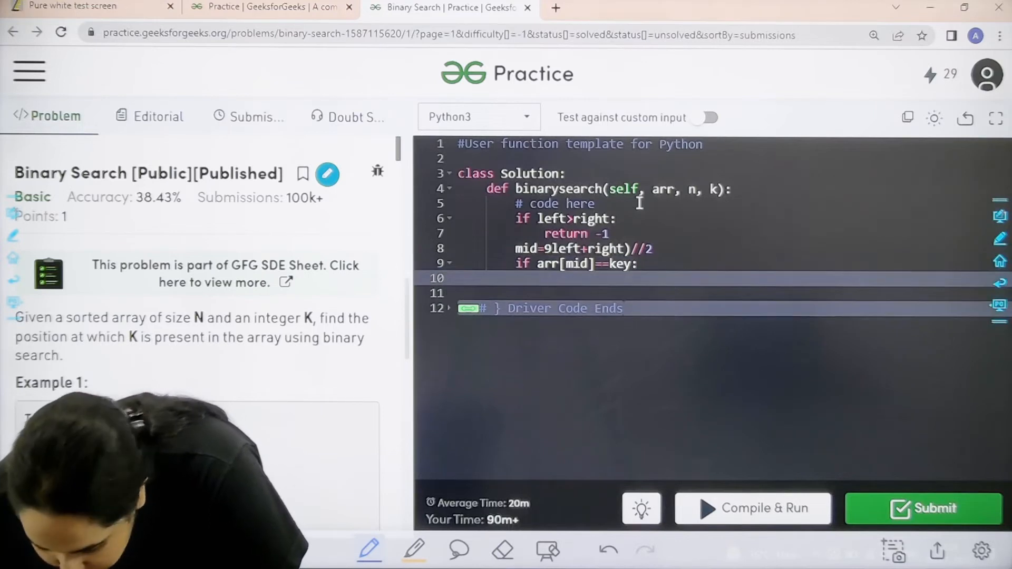
{"action": "type", "text": "return"}
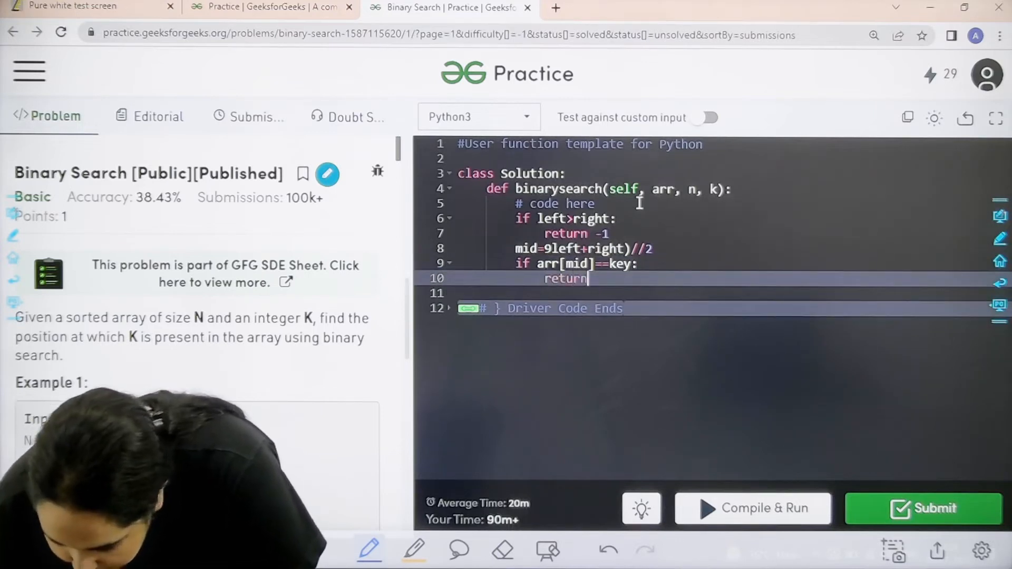
{"action": "type", "text": "mid"}
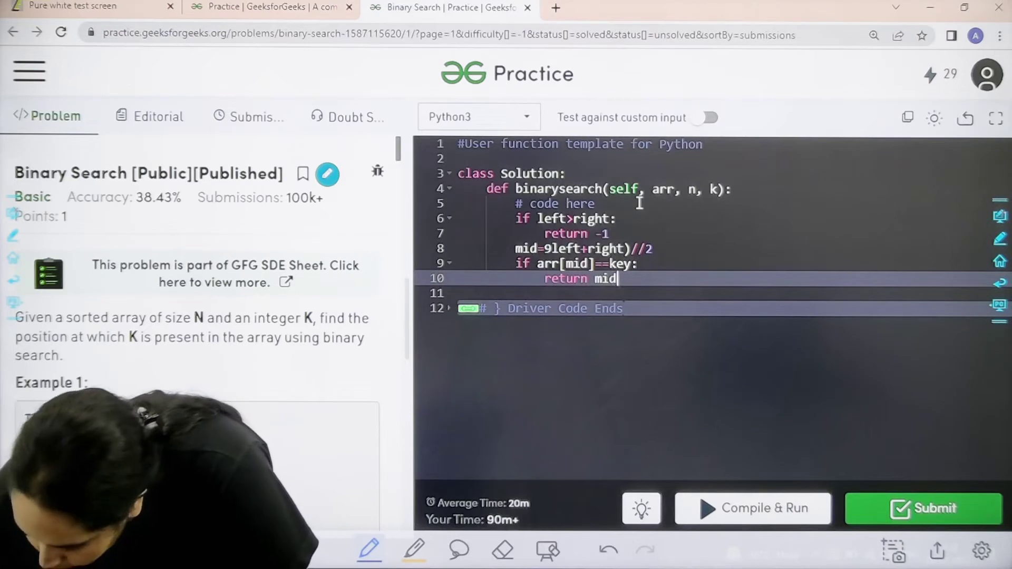
- Add the elif branch returning self.bin_search(arr, left, mid-1, key) when arr[mid]>key
{"action": "key", "text": "Enter"}
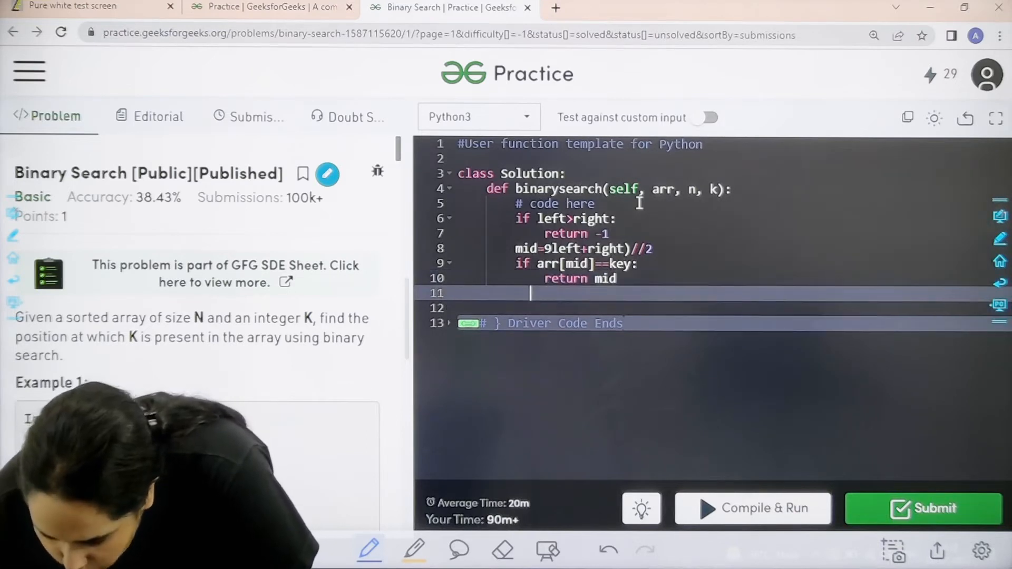
{"action": "type", "text": "elif a"}
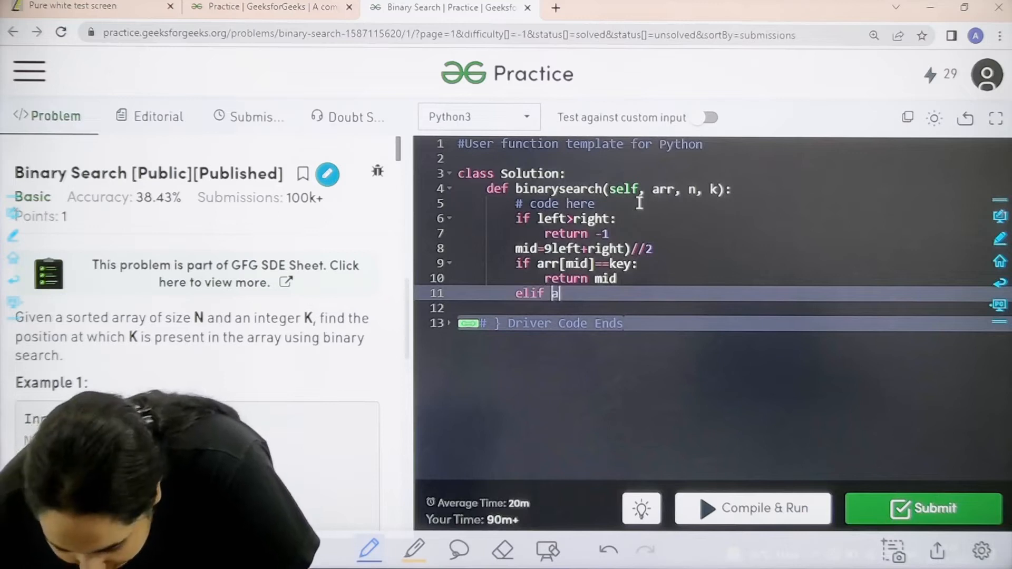
{"action": "type", "text": "rr"}
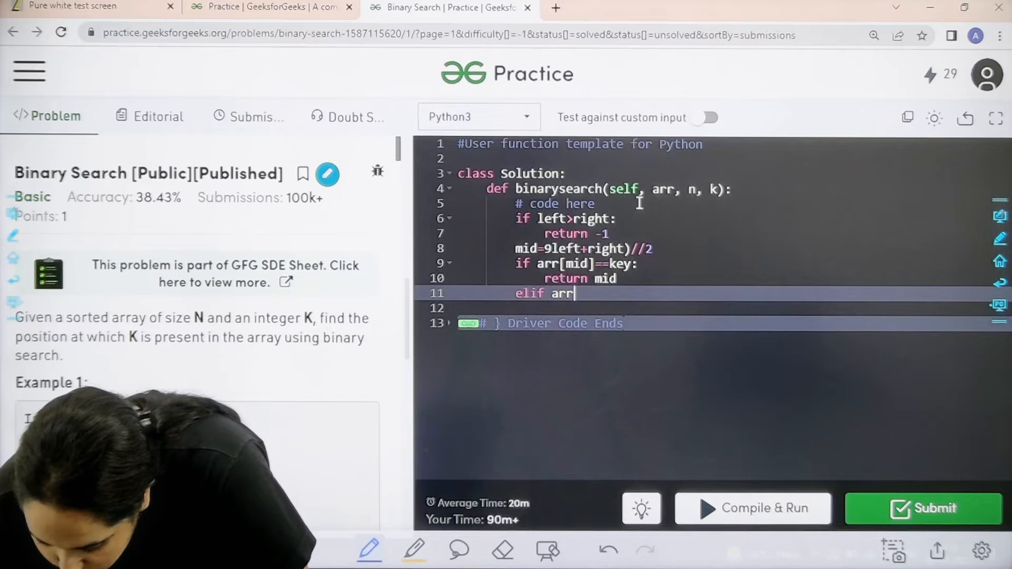
{"action": "type", "text": "[]"}
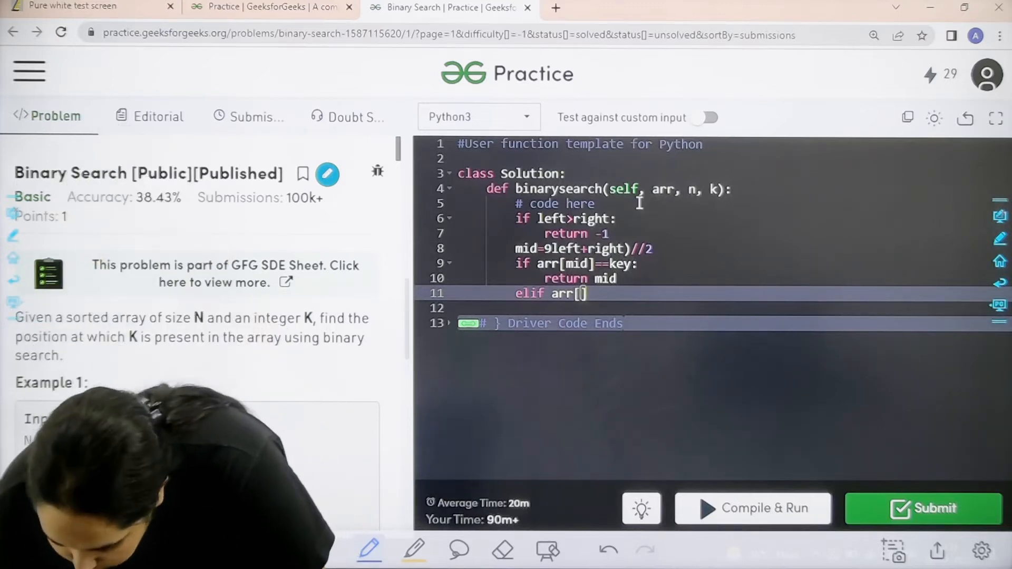
{"action": "type", "text": "mid"}
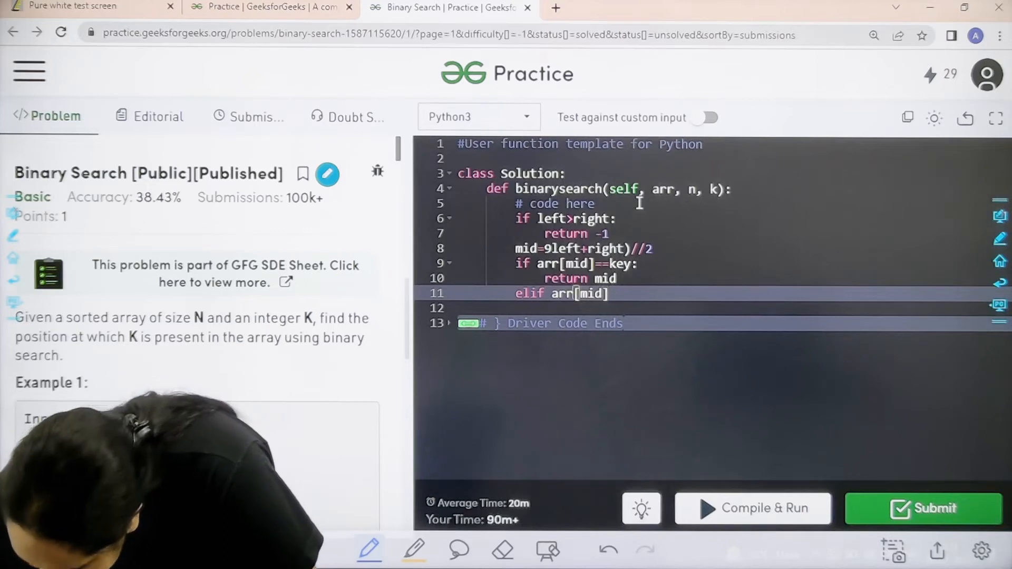
{"action": "type", "text": ">key:"}
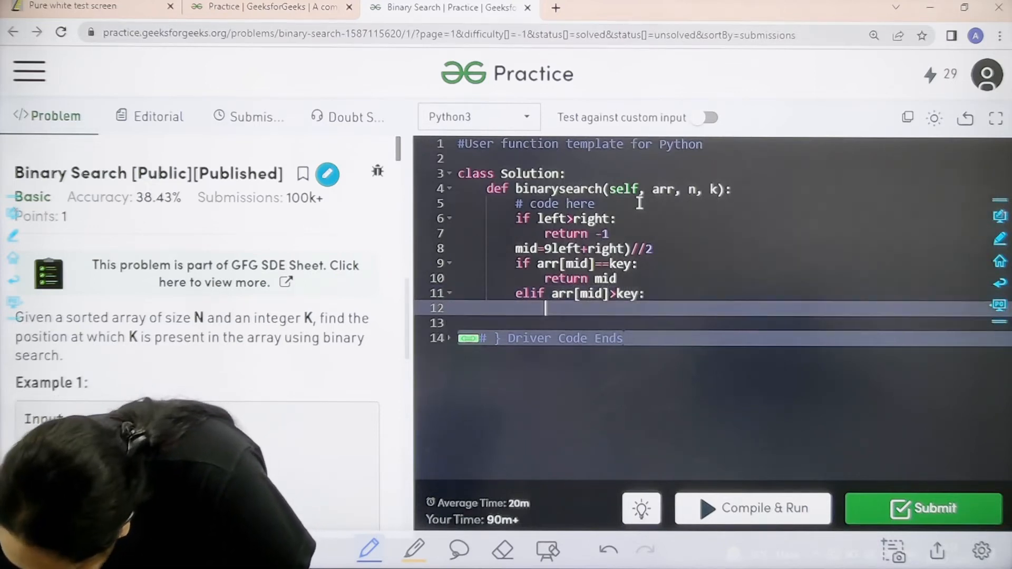
{"action": "type", "text": "return"}
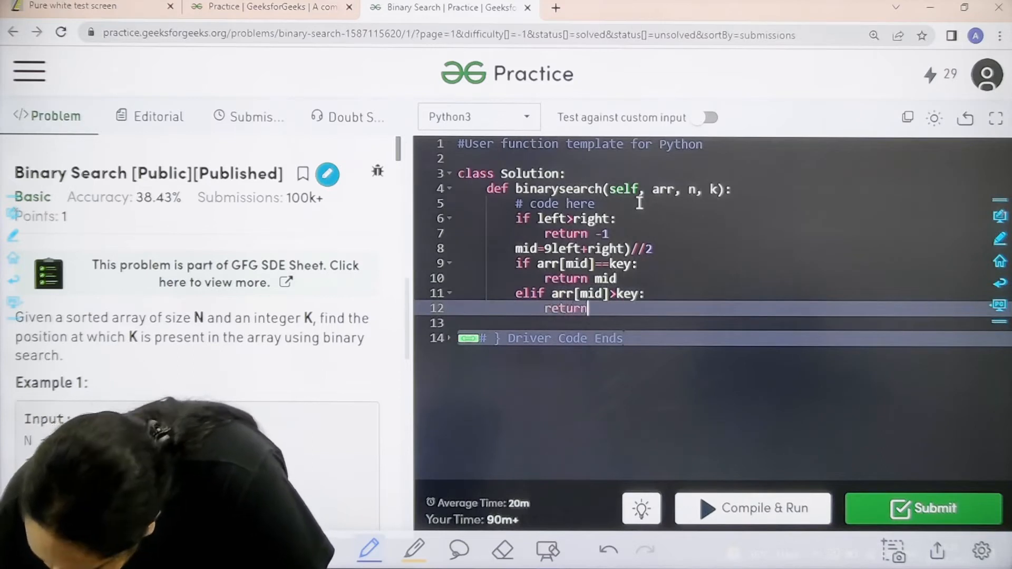
{"action": "type", "text": "sel"}
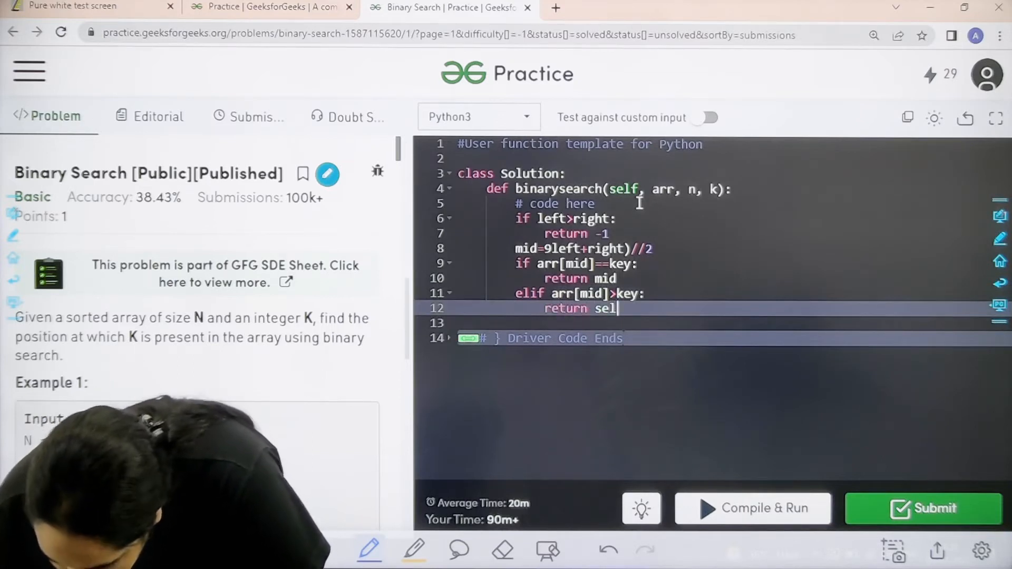
{"action": "type", "text": "f.bin"}
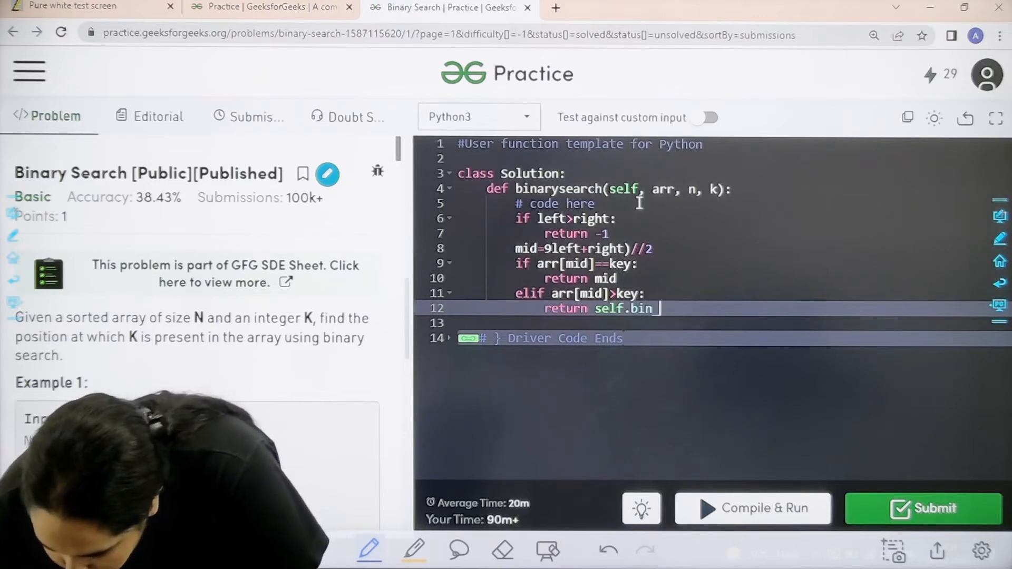
{"action": "type", "text": "_se"}
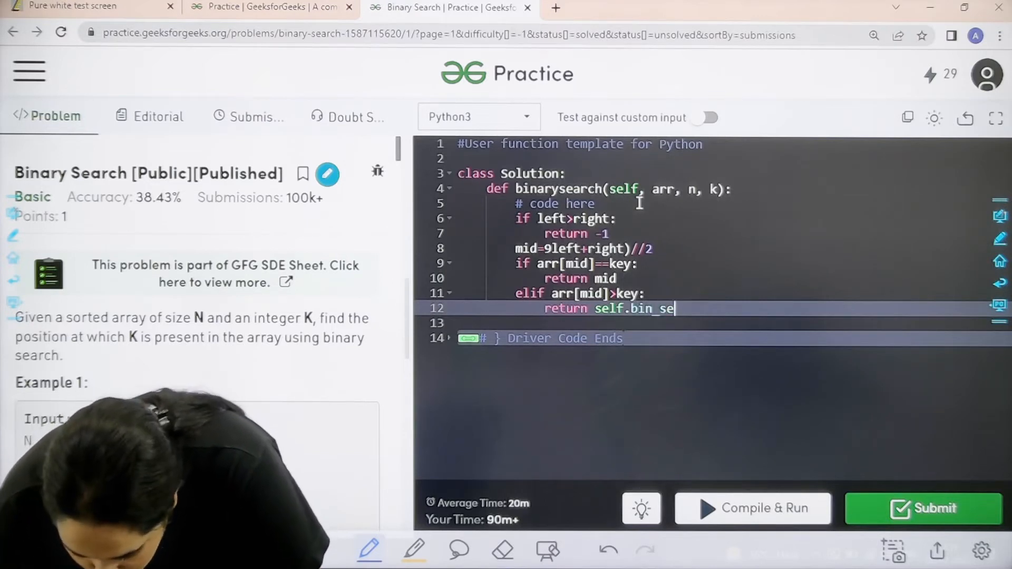
{"action": "type", "text": "arch"}
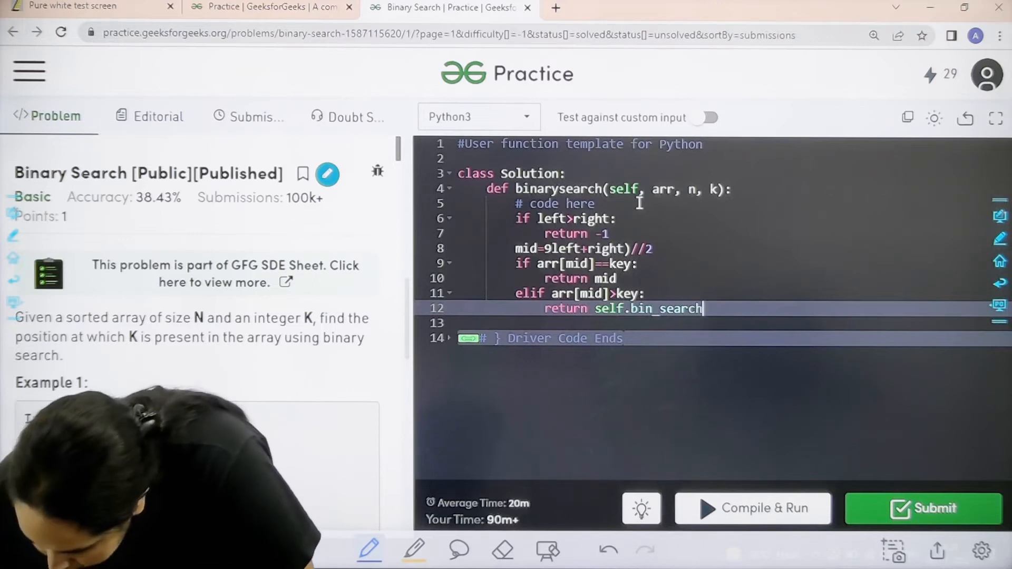
{"action": "type", "text": "(arr)"}
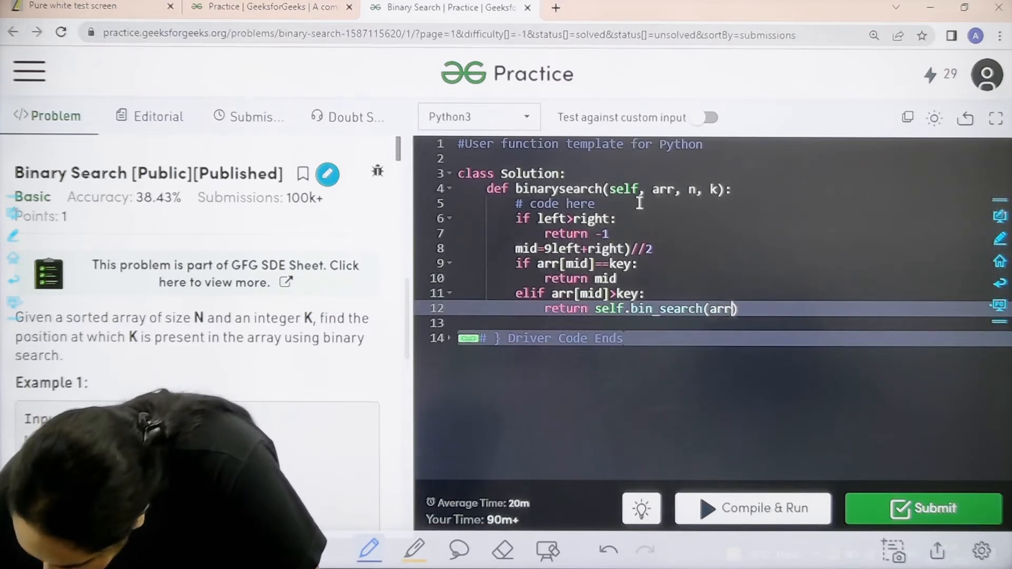
{"action": "type", "text": ","}
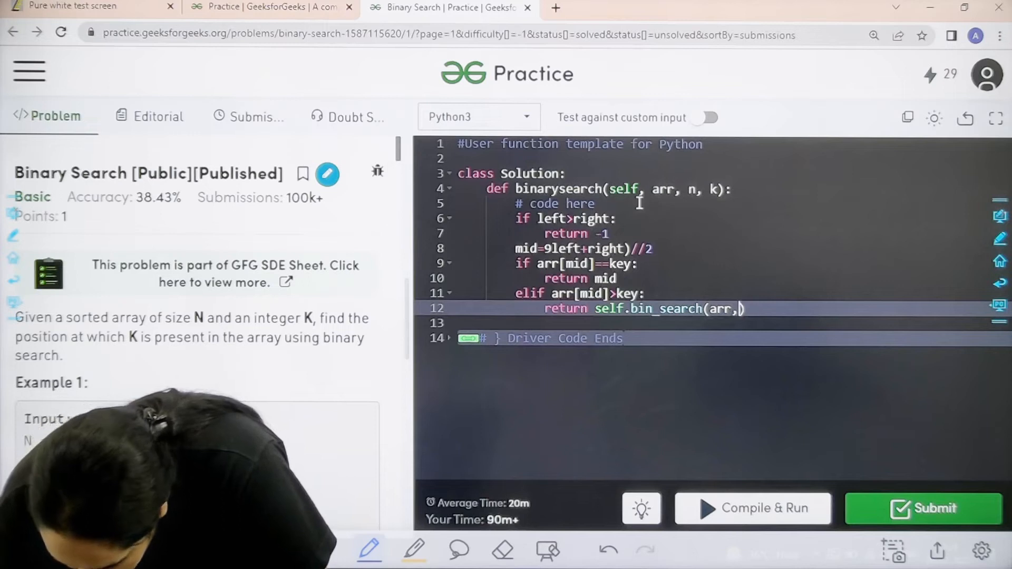
{"action": "type", "text": "left,"}
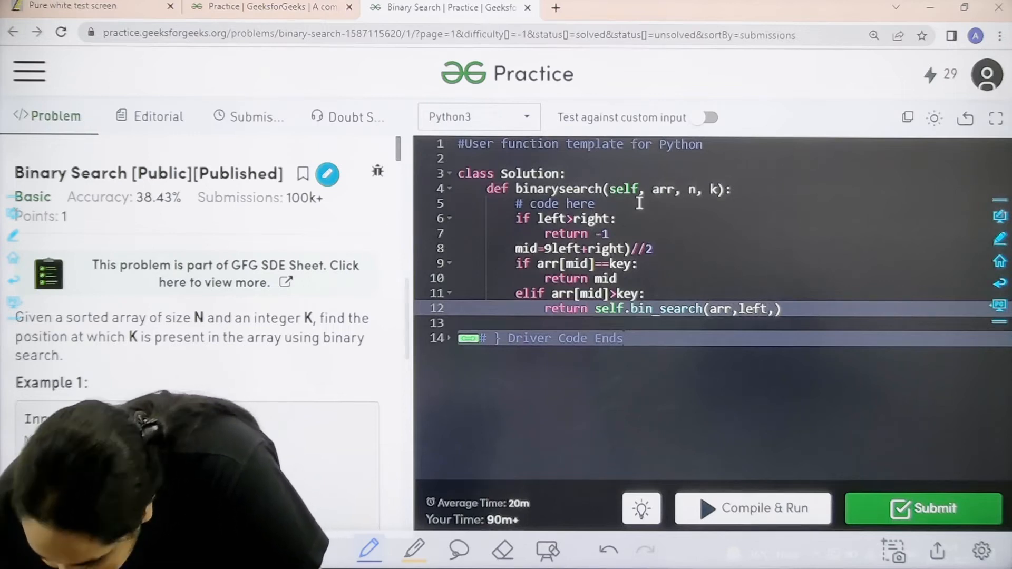
{"action": "type", "text": "mid-1"}
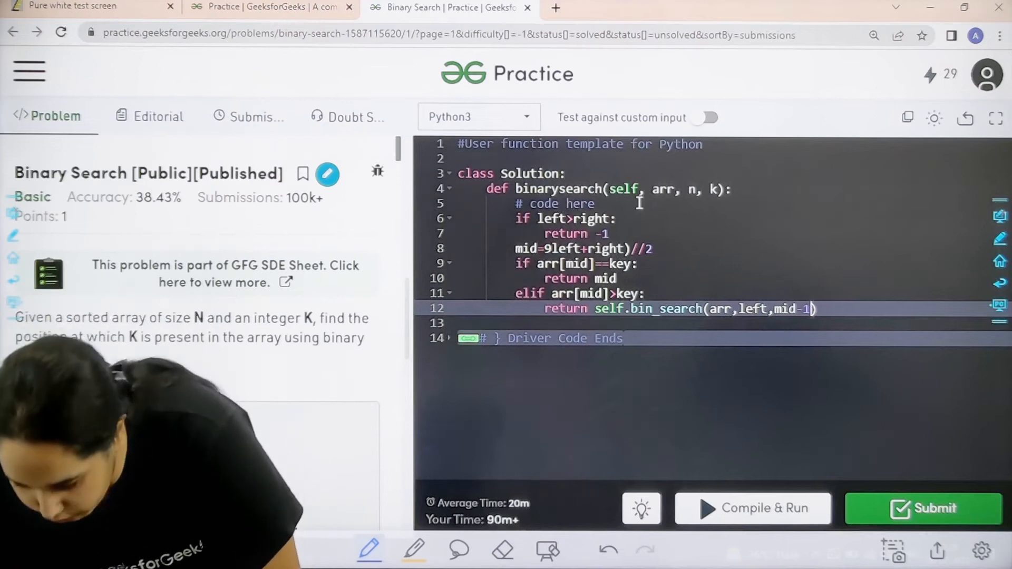
{"action": "type", "text": ","}
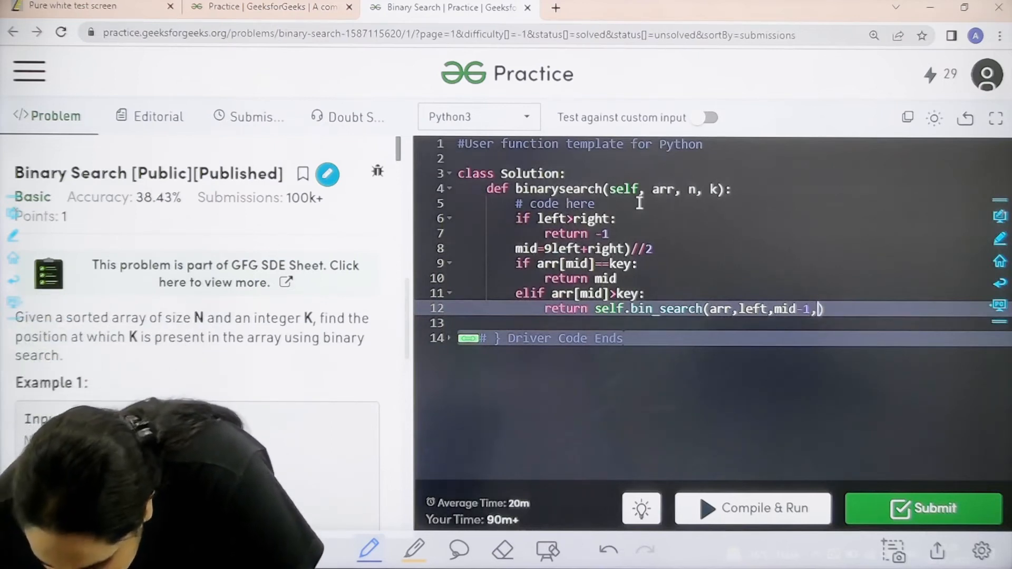
{"action": "type", "text": "key"}
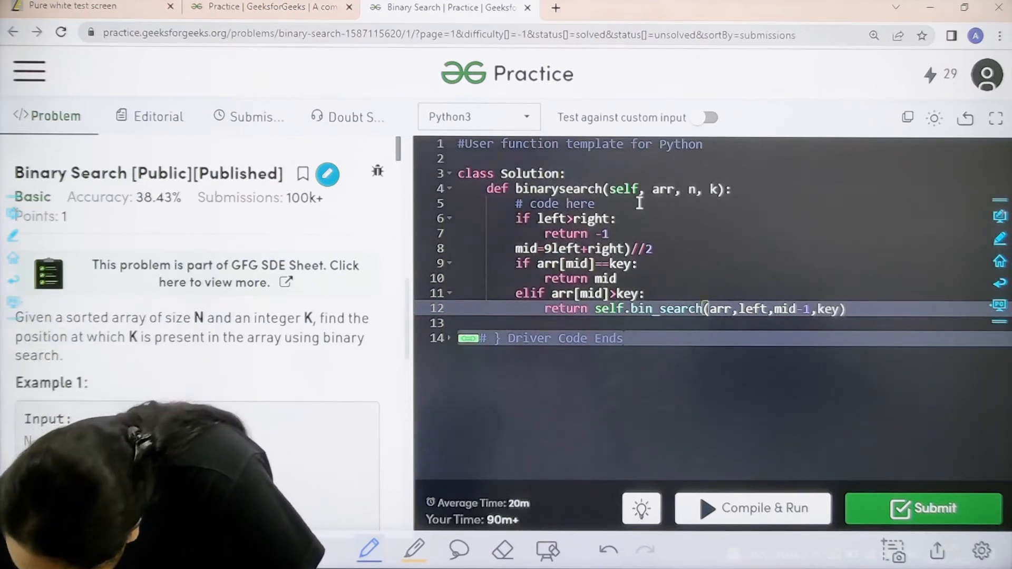
- Add the else branch returning self.bin_search(arr, mid+1, right, key)
{"action": "key", "text": "Enter"}
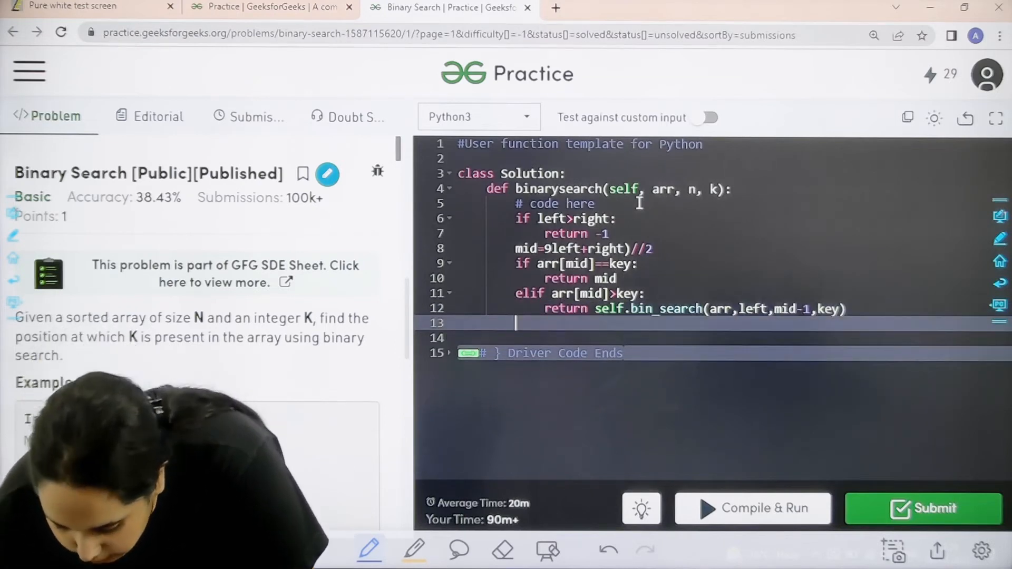
{"action": "type", "text": "else:"}
{"action": "left_click", "coordinate": [734, 337]}
{"action": "type", "text": "return se"}
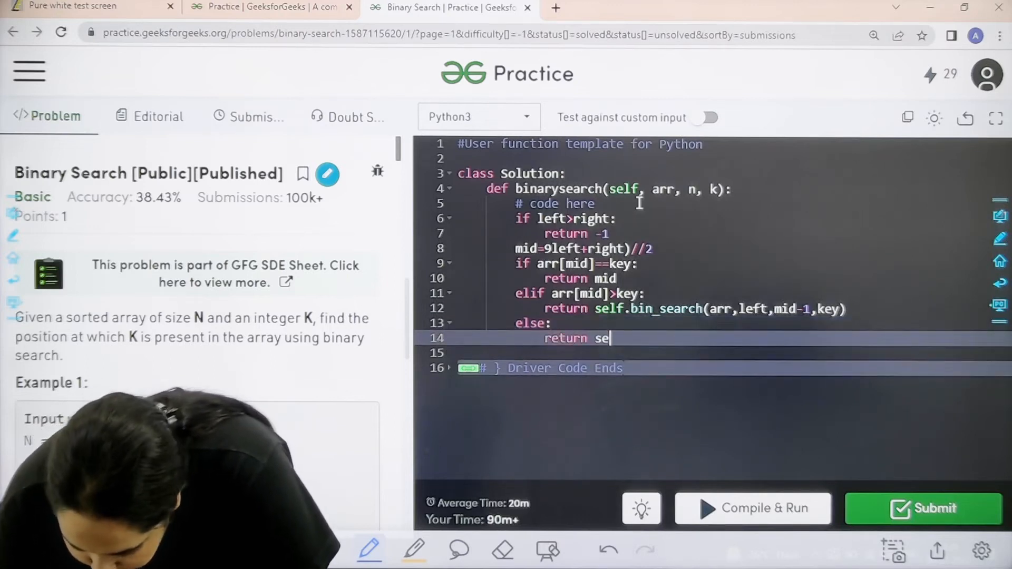
{"action": "type", "text": "lf.b"}
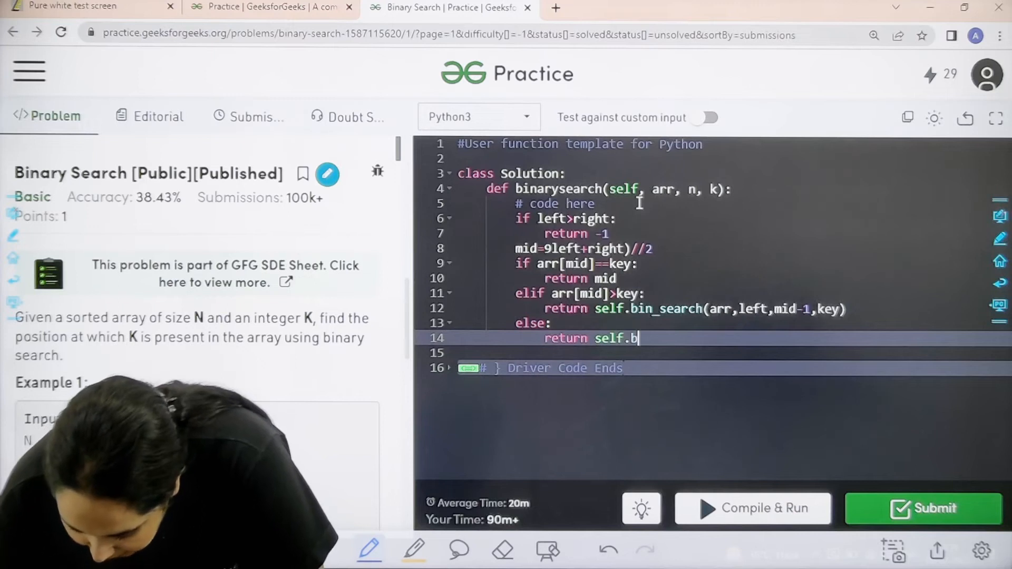
{"action": "type", "text": "in_search("}
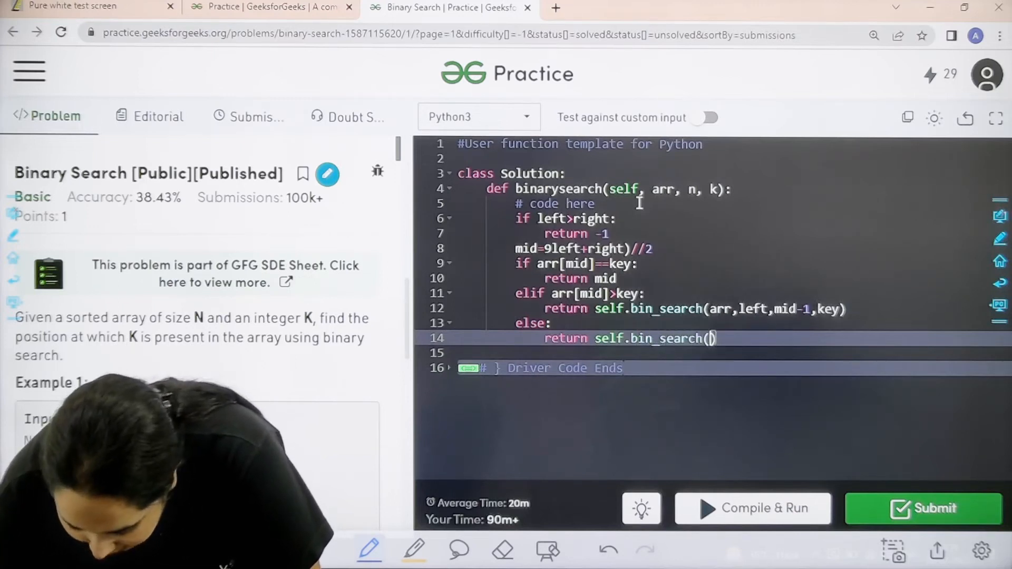
{"action": "type", "text": "arr,"}
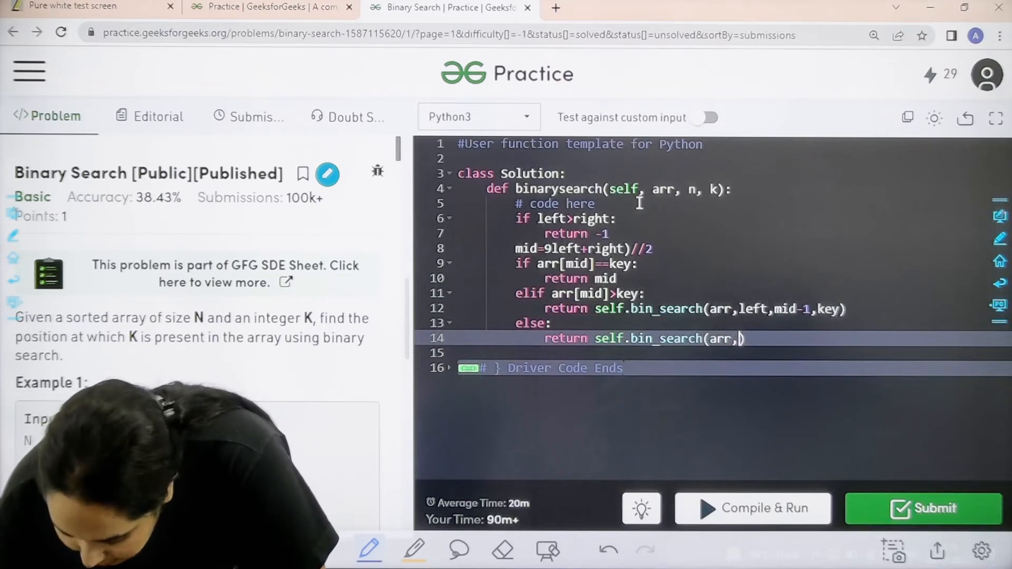
{"action": "type", "text": "righ"}
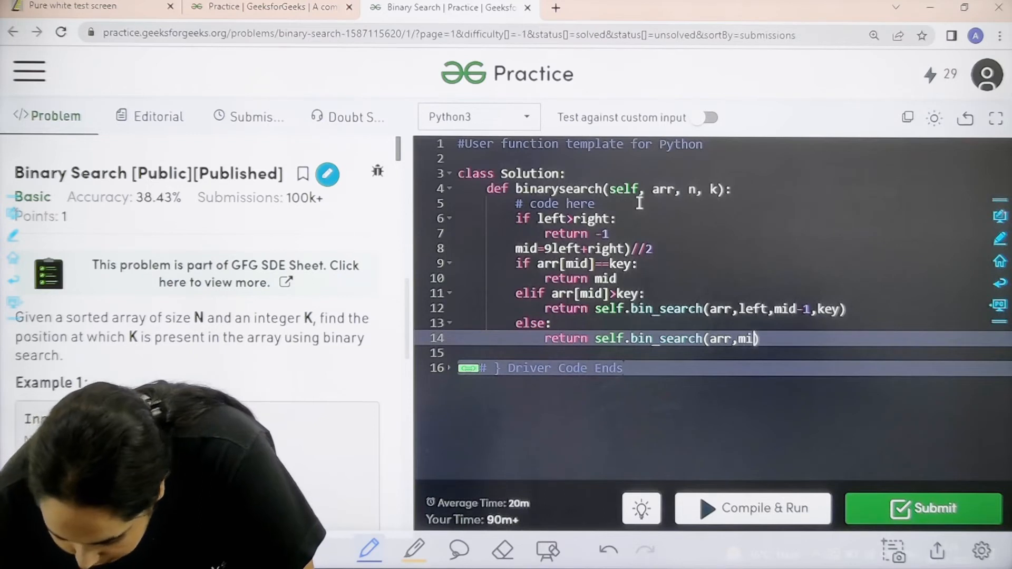
{"action": "type", "text": "+1,"}
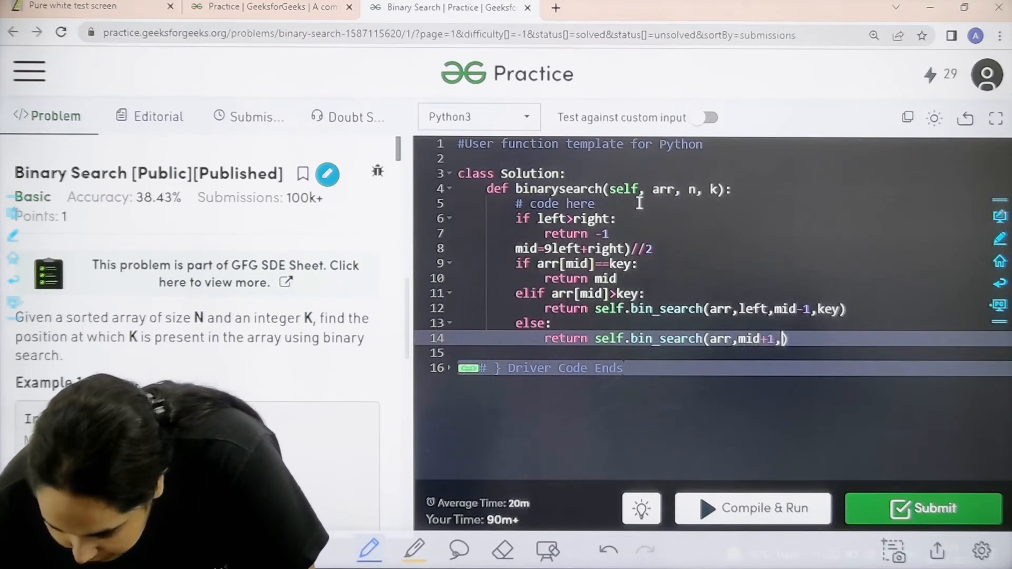
{"action": "type", "text": "right"}
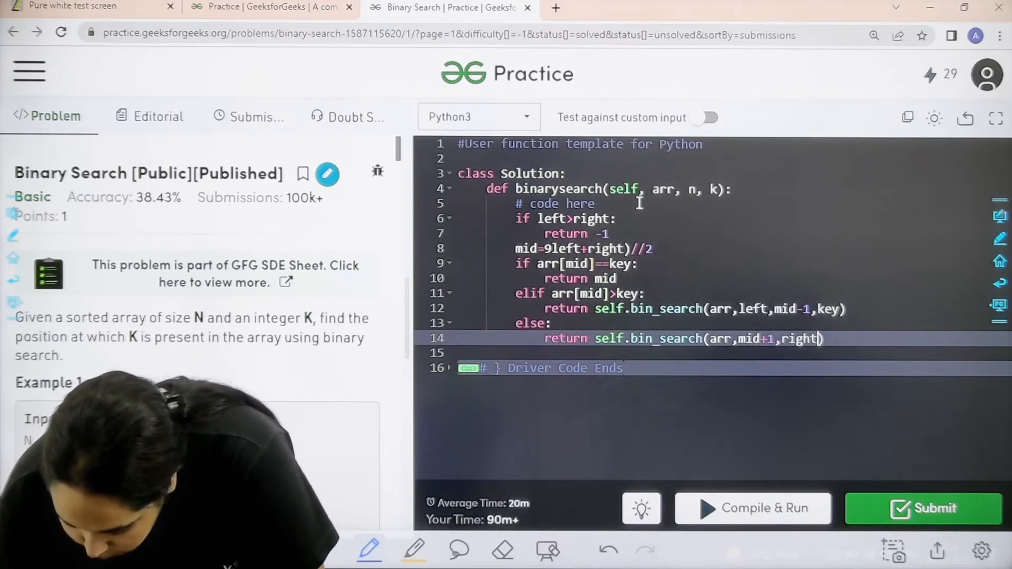
{"action": "type", "text": ",key"}
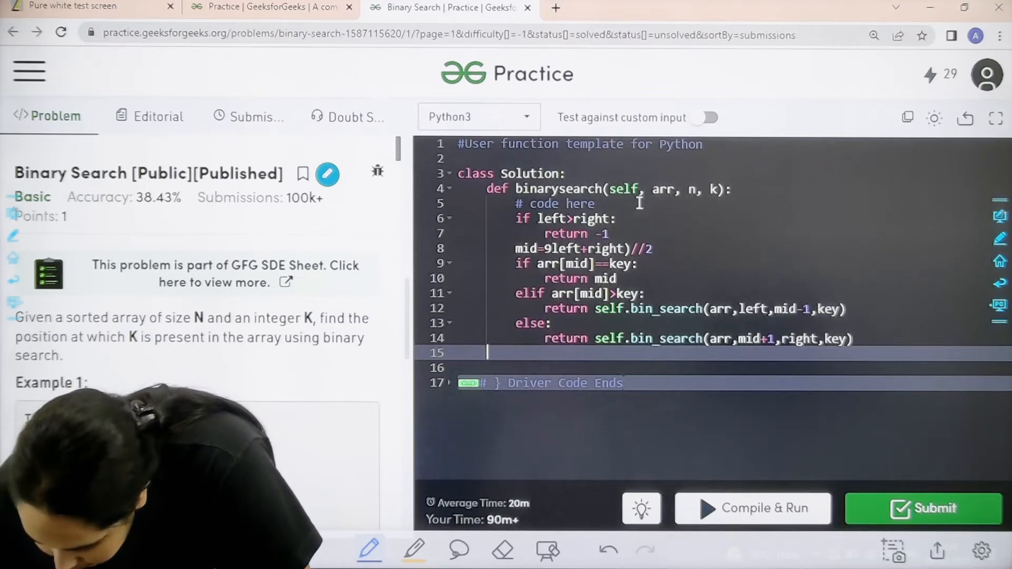
- Start a new 'def binarysearch' stub below the helper
{"action": "type", "text": "def"}
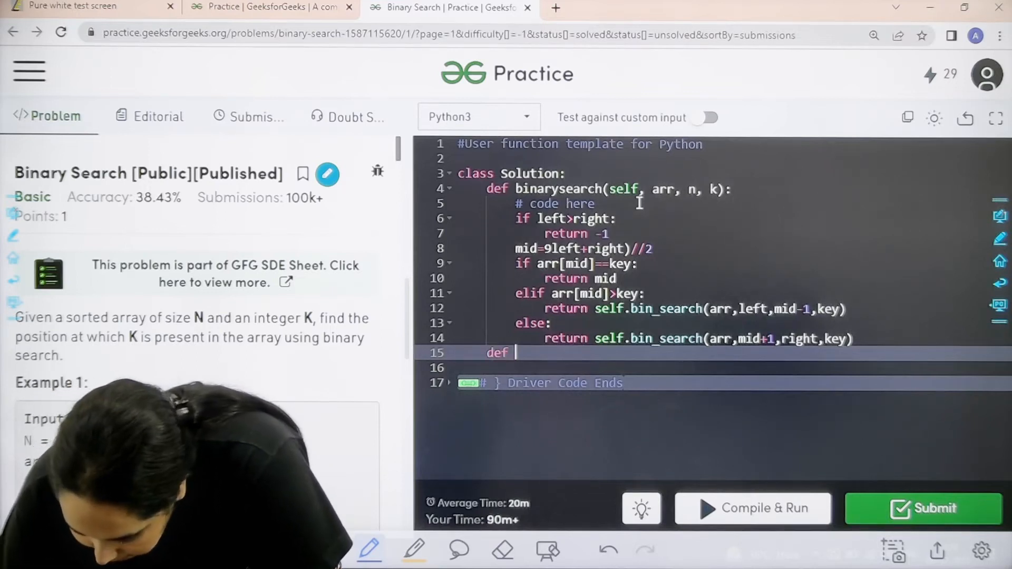
{"action": "type", "text": "binar"}
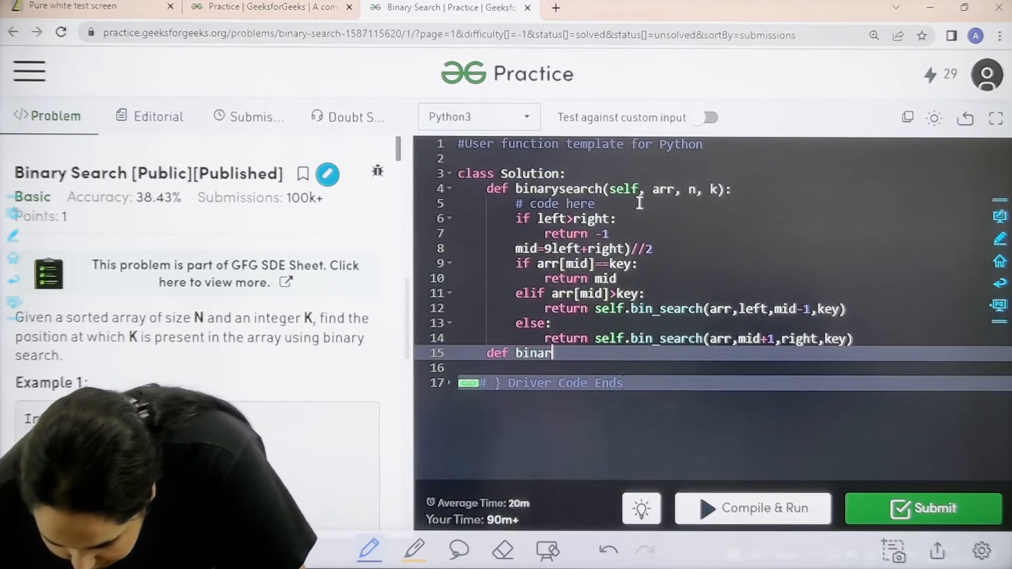
{"action": "type", "text": "ysea"}
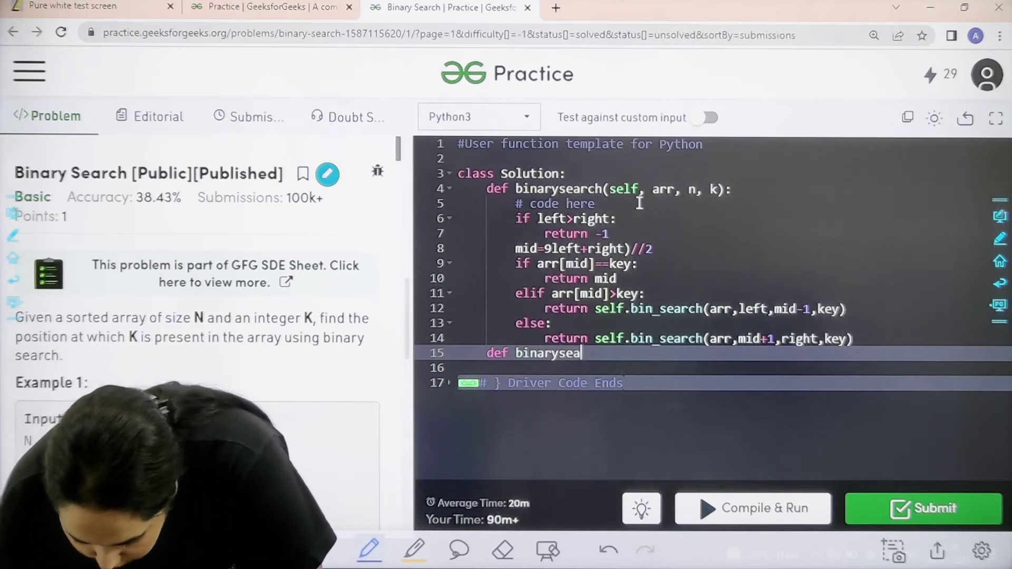
{"action": "type", "text": "rch"}
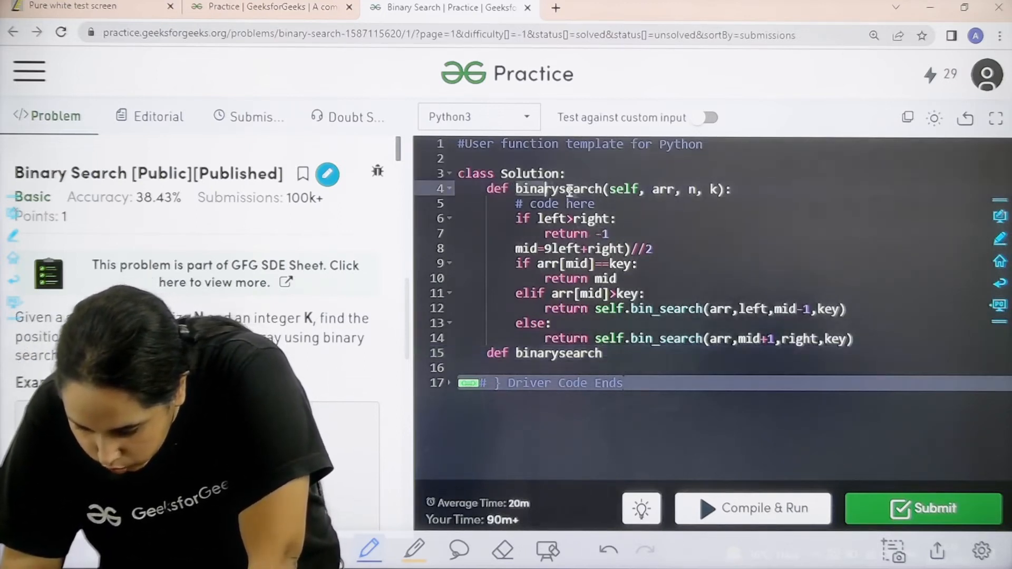
- Rename the helper to bin_search(self, arr, left, right, key) with a blank line after it
{"action": "double_click", "coordinate": [560, 189]}
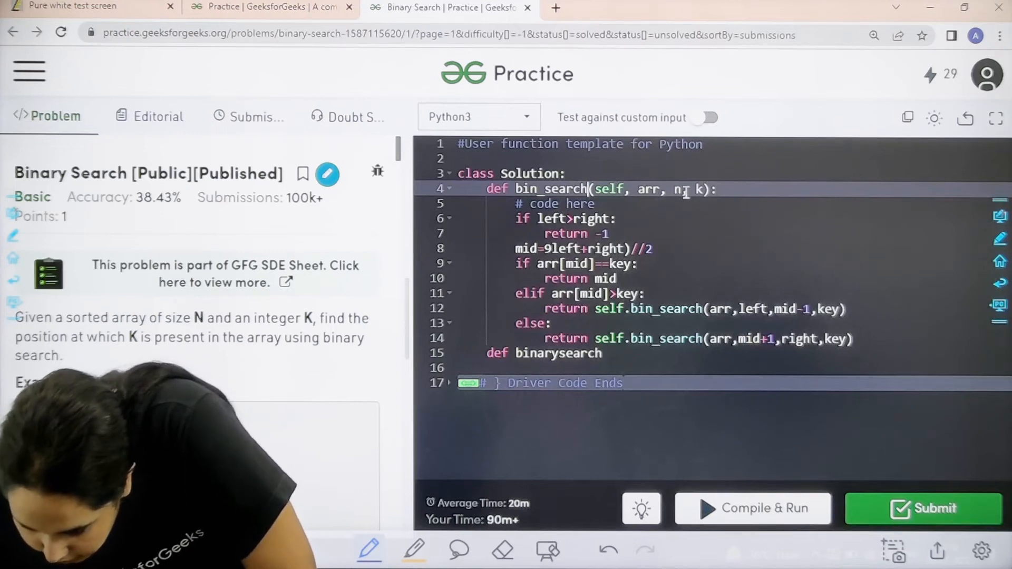
{"action": "type", "text": "left"}
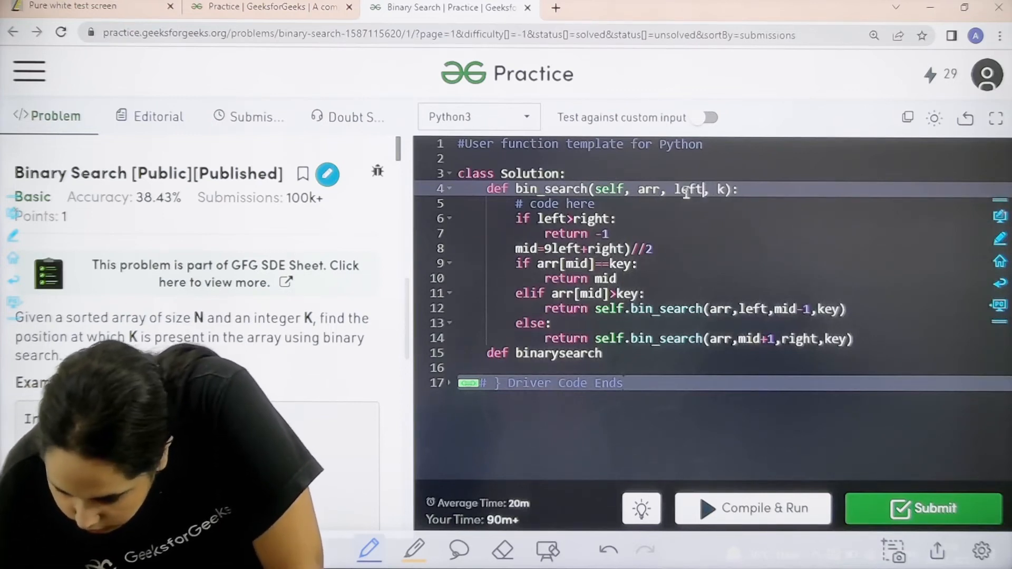
{"action": "type", "text": ",r"}
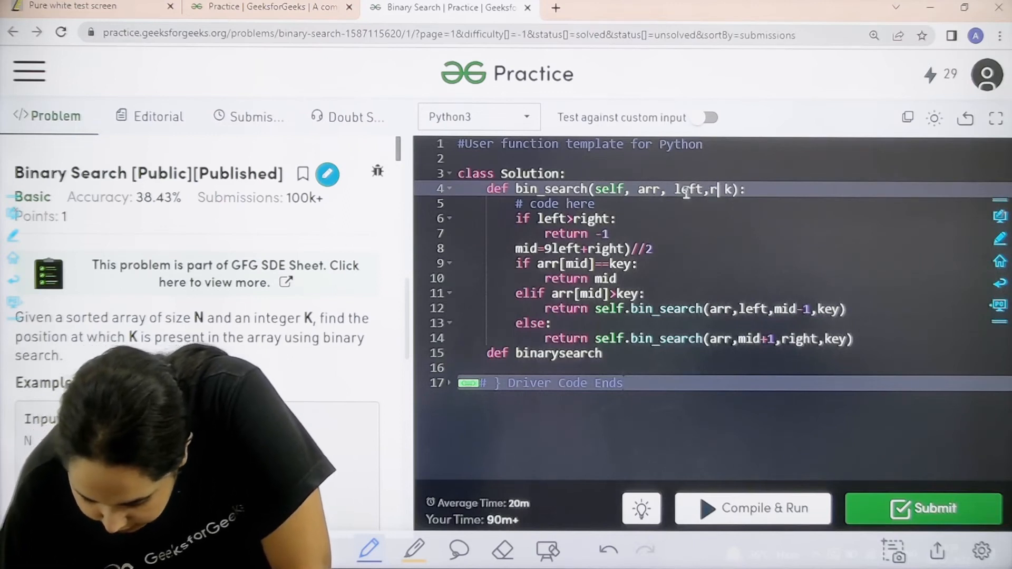
{"action": "type", "text": "ight,"}
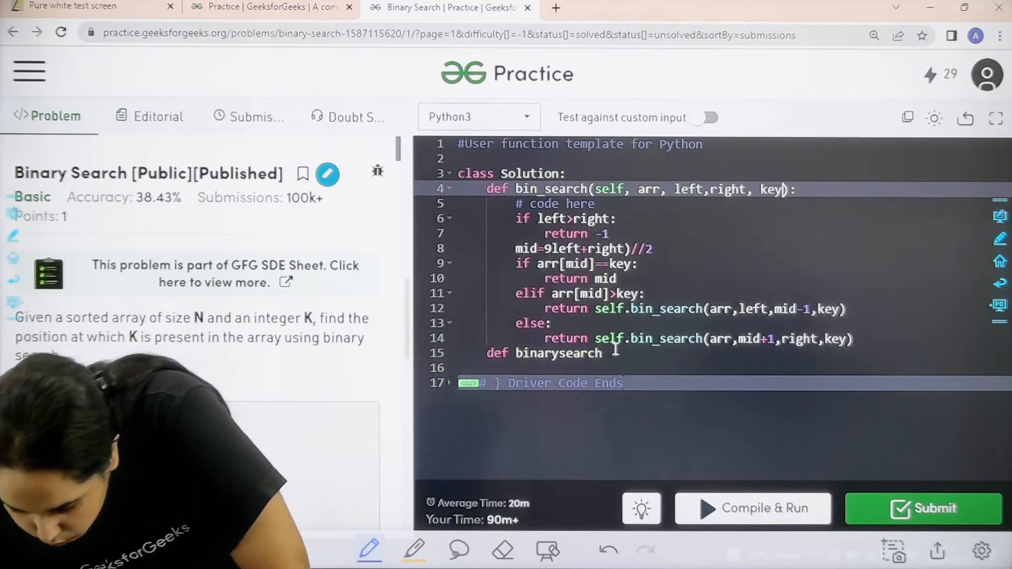
{"action": "key", "text": "Enter"}
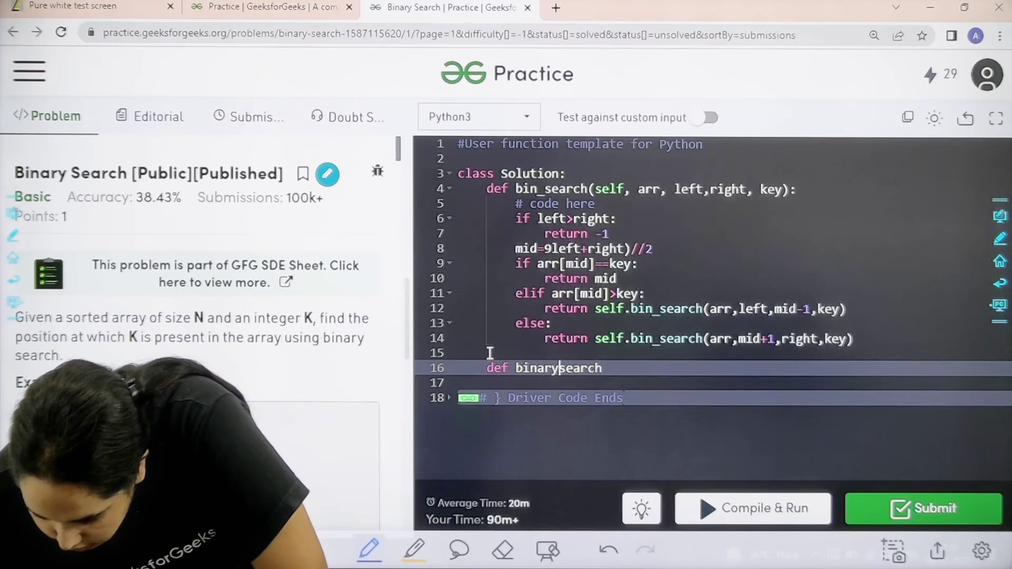
- Give the wrapper the signature binarysearch(self, arr, n, k)
{"action": "type", "text": "()"}
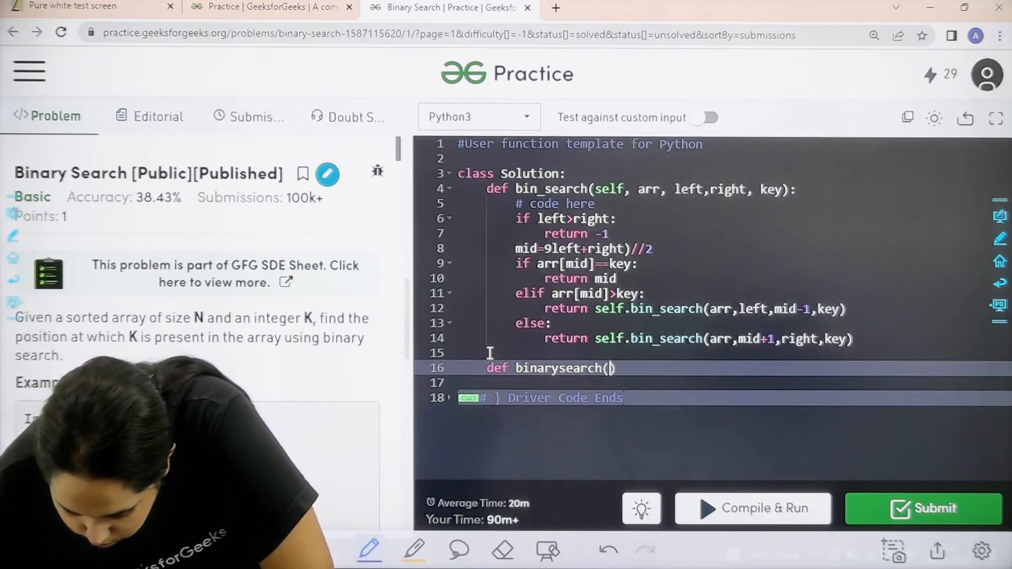
{"action": "type", "text": "self"}
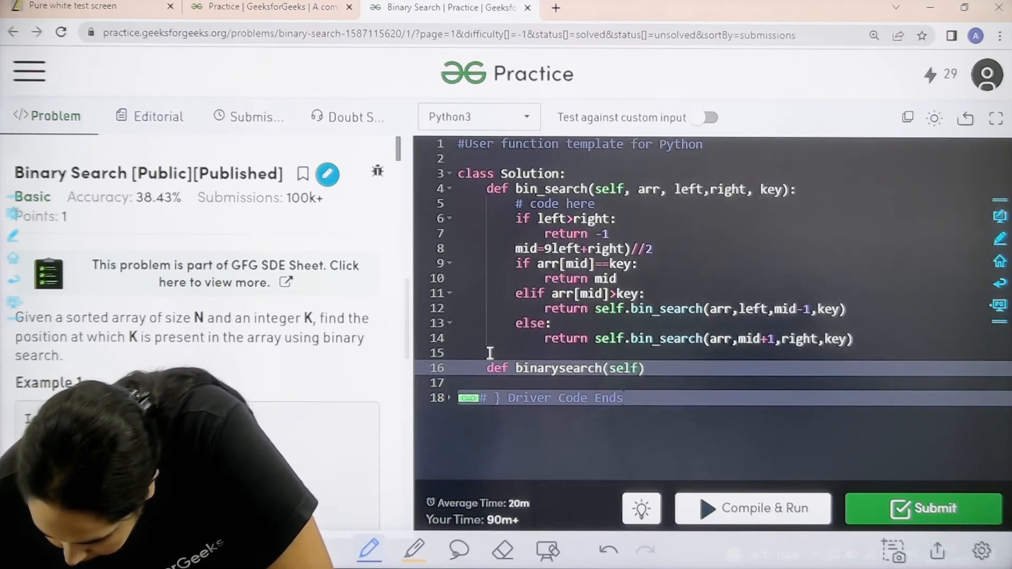
{"action": "type", "text": "arr,"}
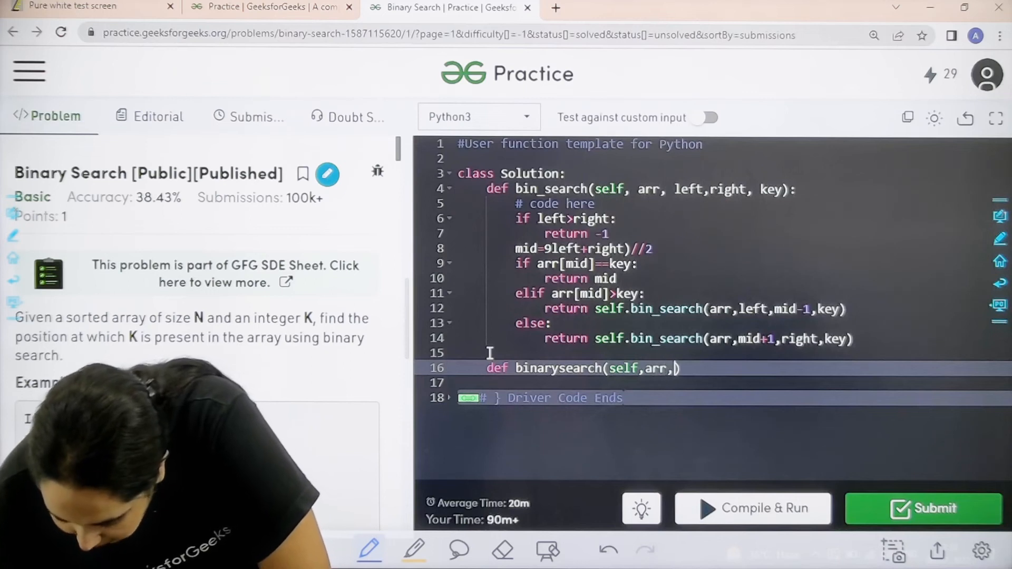
{"action": "type", "text": "n,k)"}
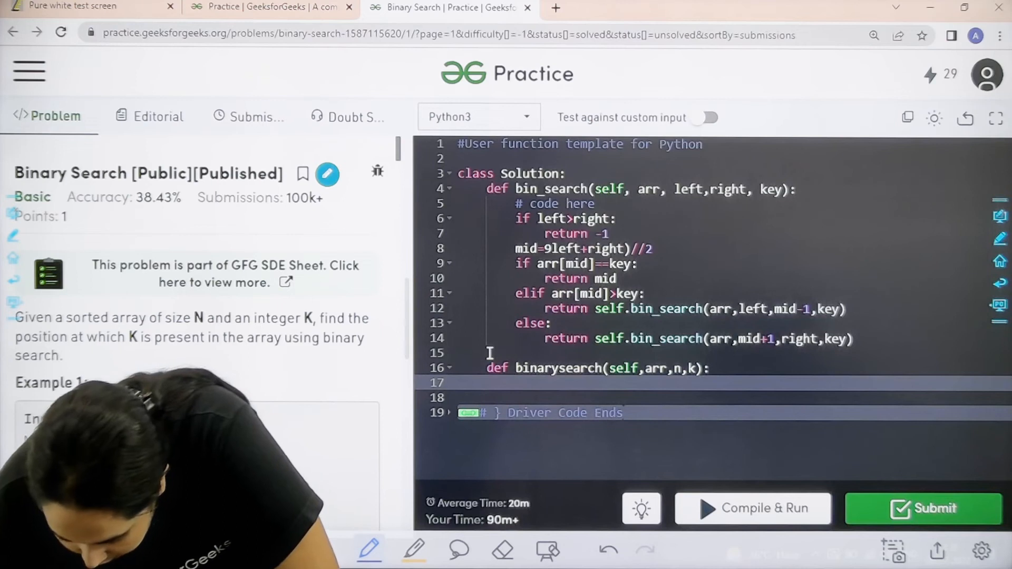
- Return self.bin_search(arr, 0, n-1, k) from the wrapper
{"action": "type", "text": "return"}
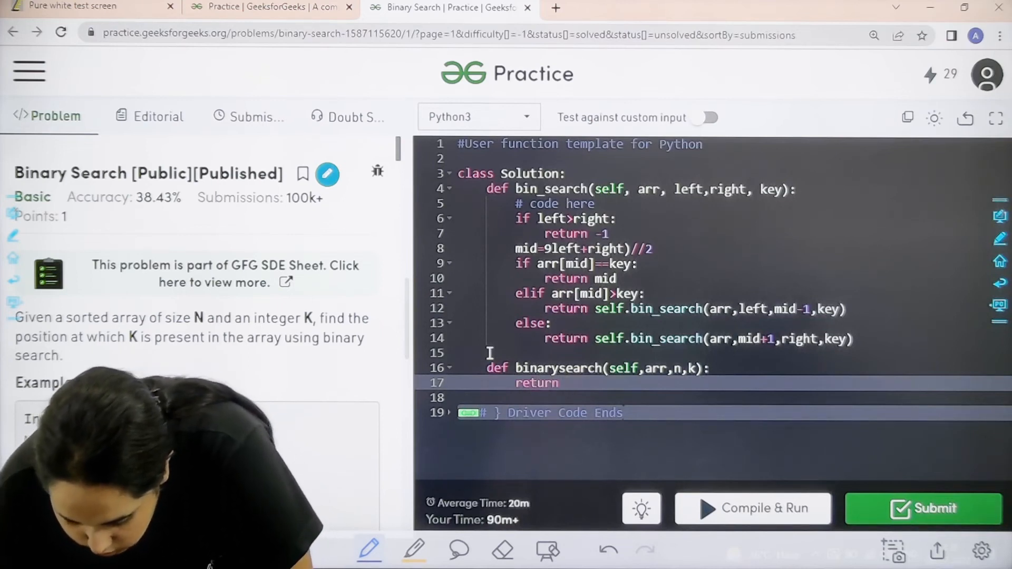
{"action": "type", "text": "self"}
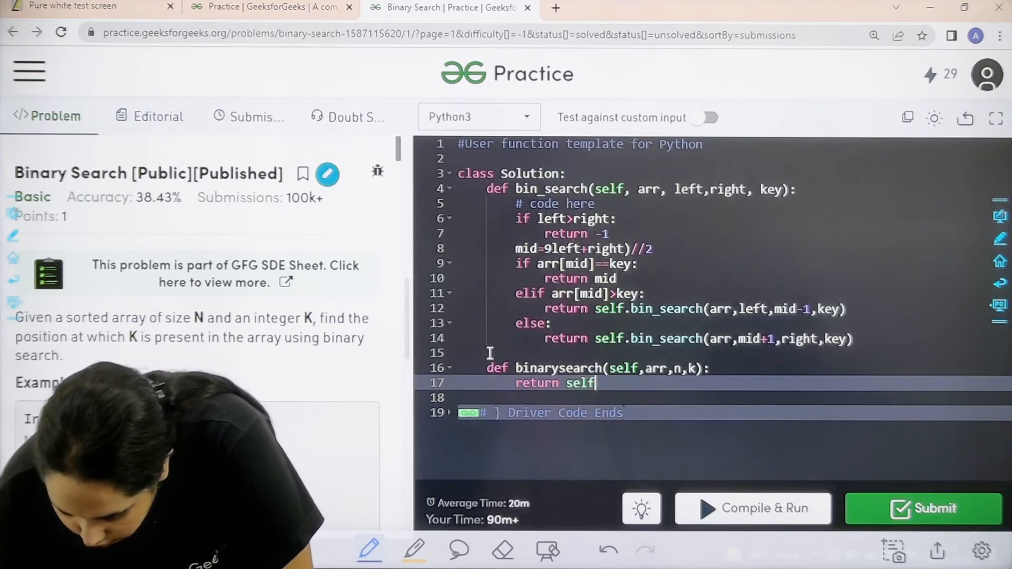
{"action": "type", "text": ".."}
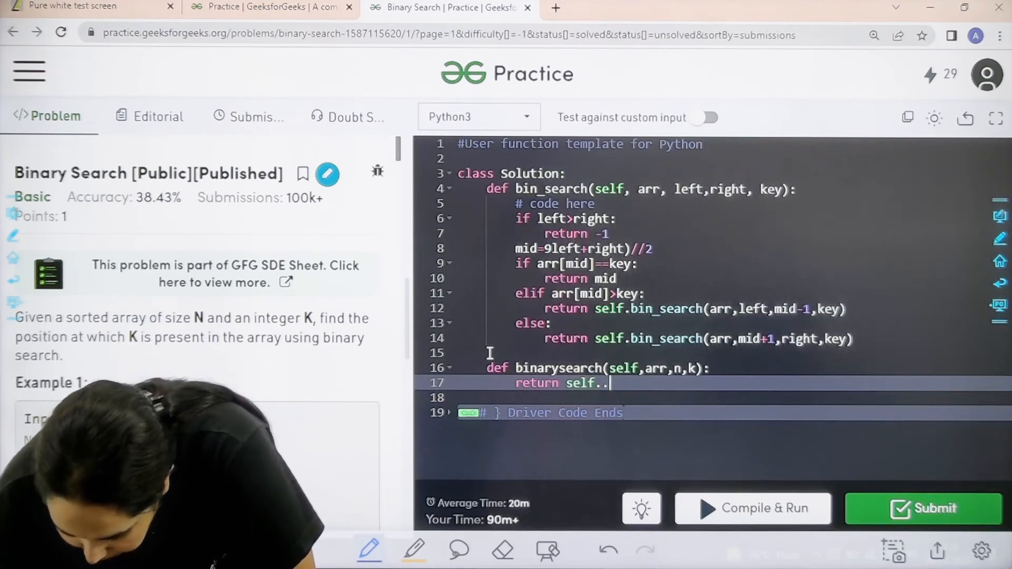
{"action": "key", "text": "Backspace"}
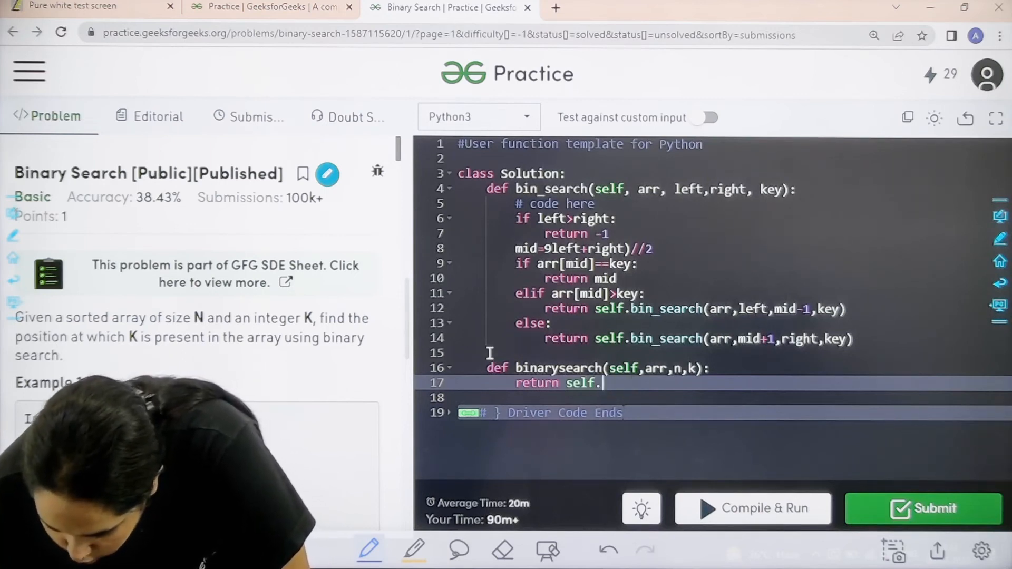
{"action": "type", "text": ".bin"}
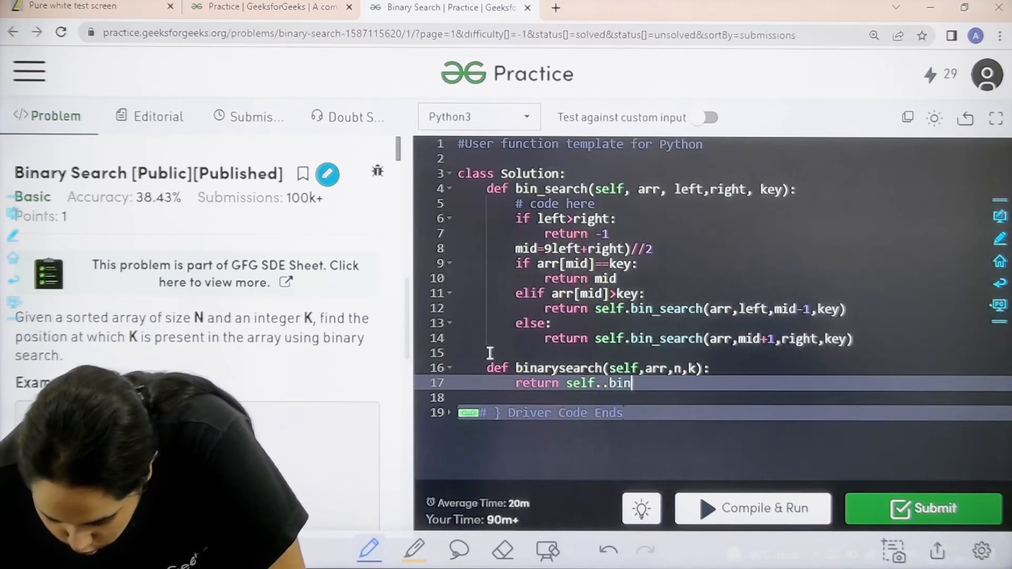
{"action": "type", "text": "_search"}
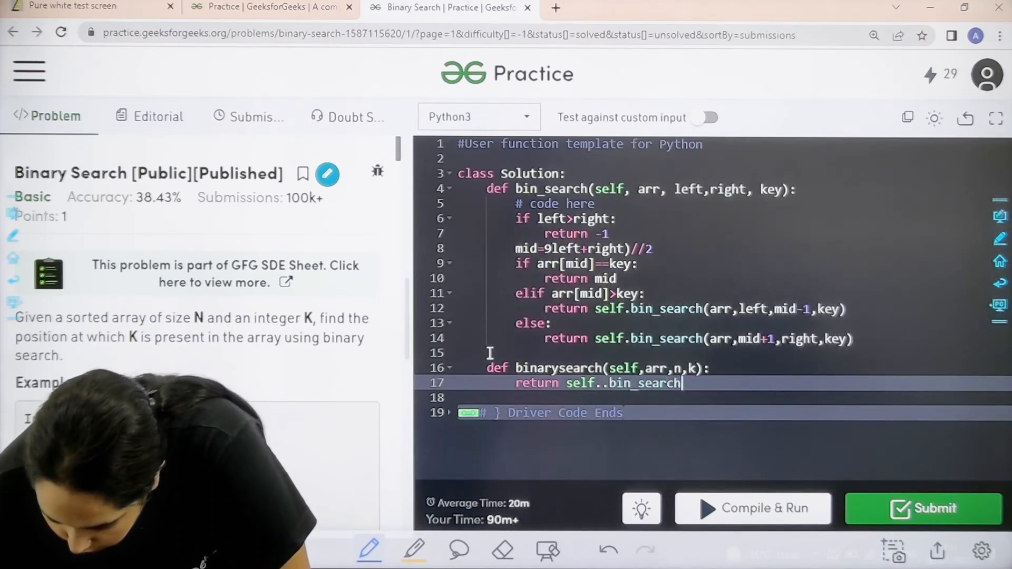
{"action": "type", "text": "()"}
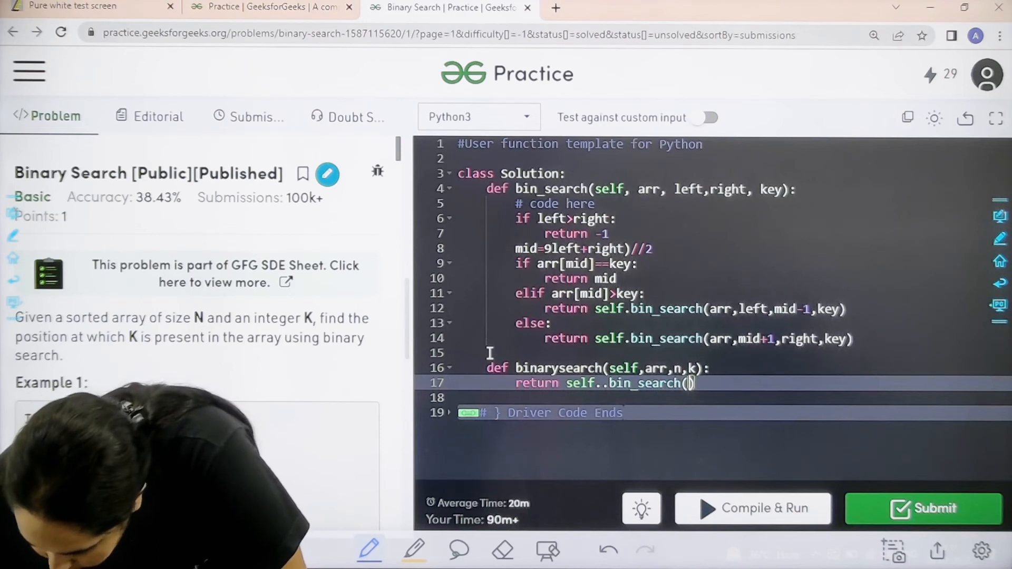
{"action": "type", "text": "arr,"}
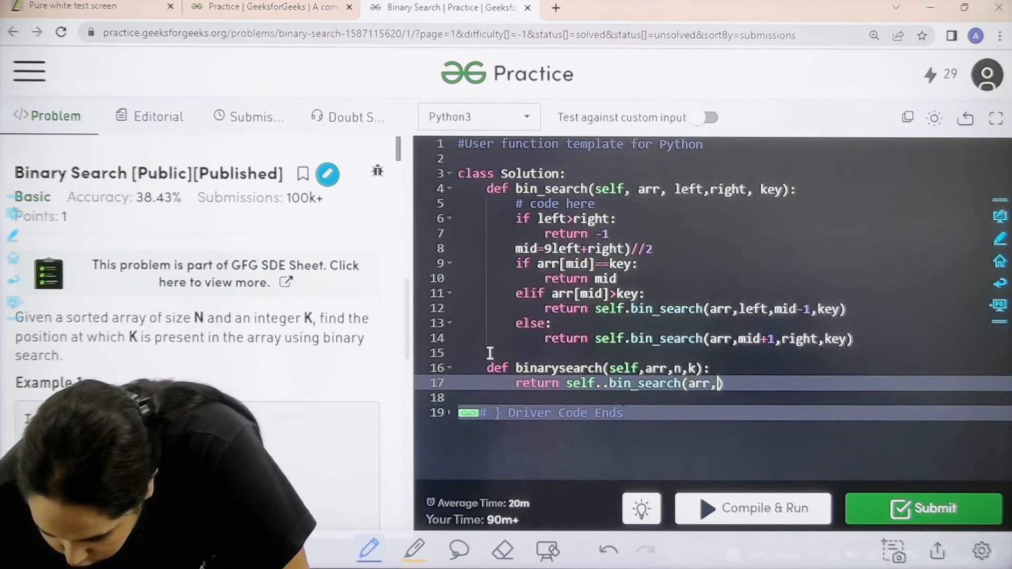
{"action": "type", "text": "0)"}
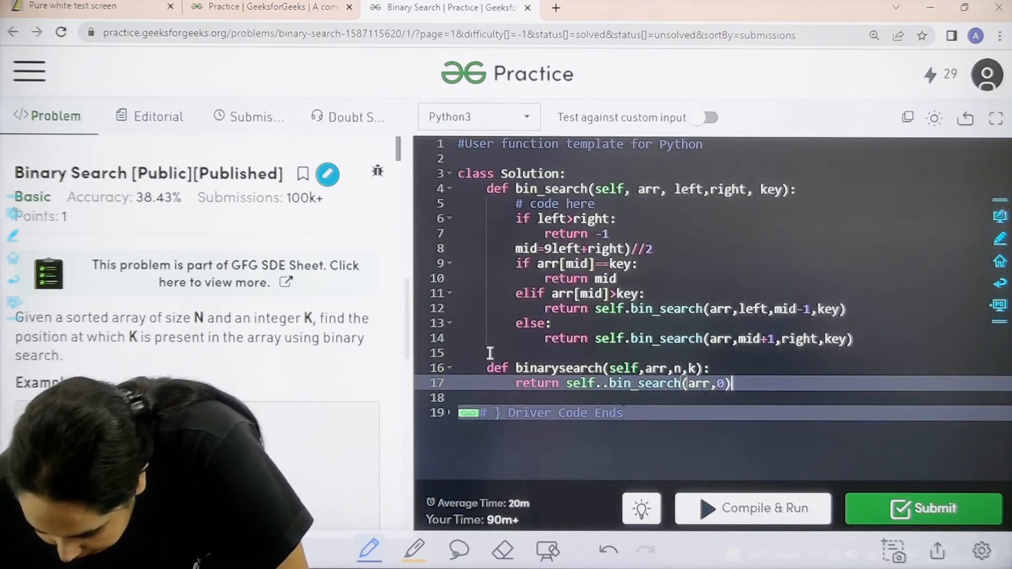
{"action": "type", "text": ",n-"}
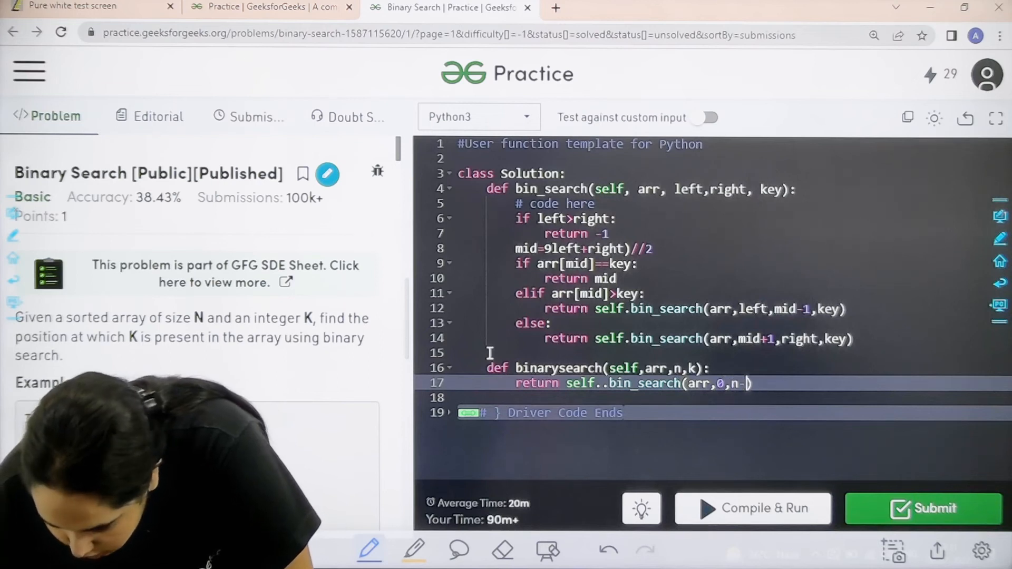
{"action": "type", "text": "1,k"}
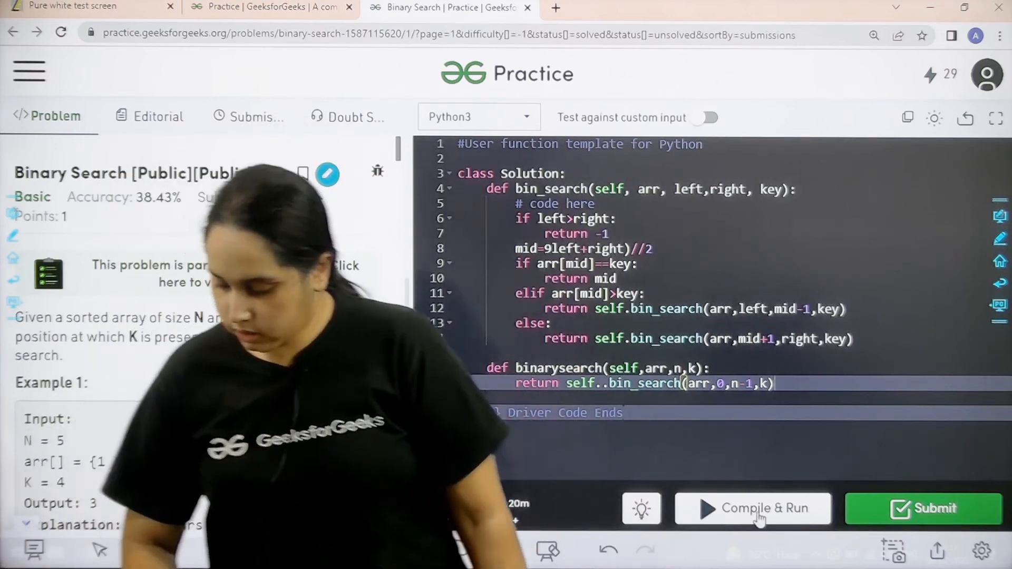
- Compile and run, fixing mid=(left+right)//2 and the doubled dot, until it runs clean
{"action": "left_click", "coordinate": [754, 509]}
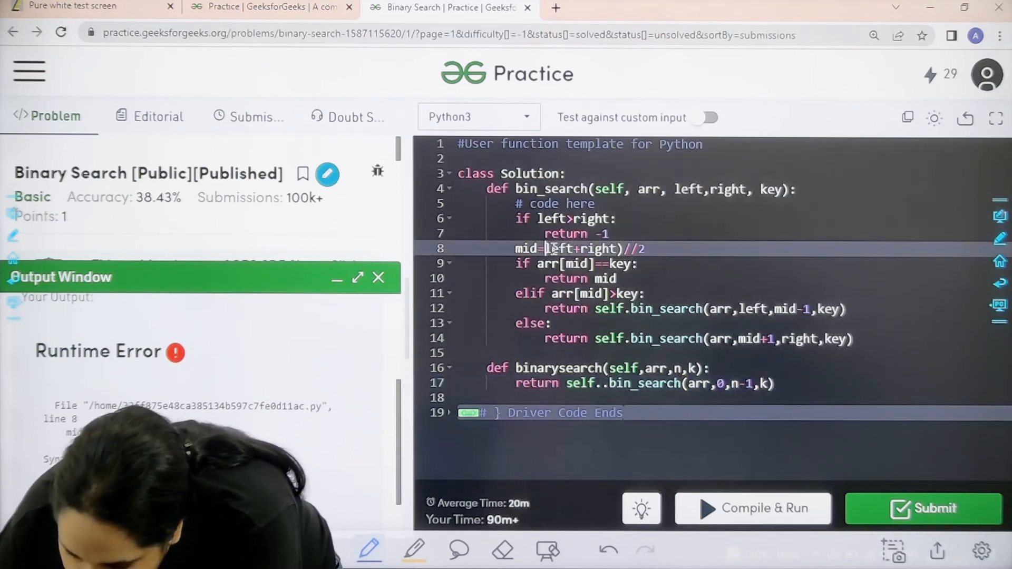
{"action": "left_click", "coordinate": [753, 508]}
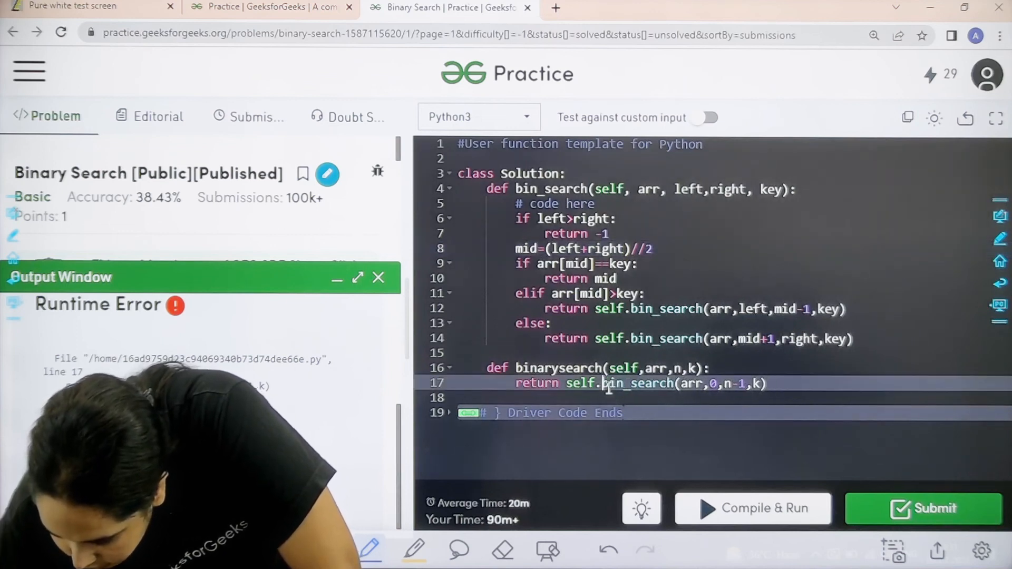
{"action": "left_click", "coordinate": [753, 508]}
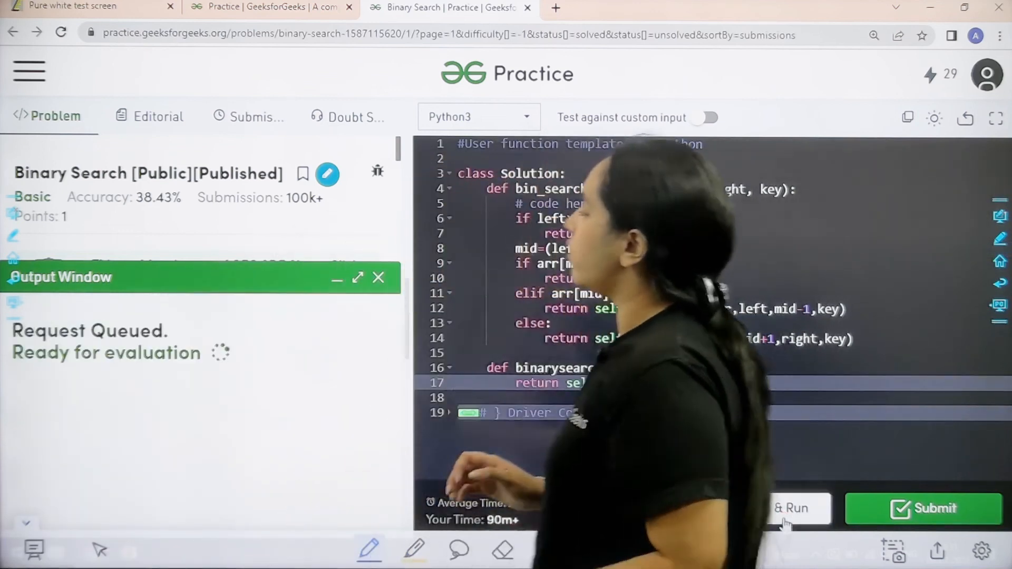
{"action": "left_click", "coordinate": [797, 508]}
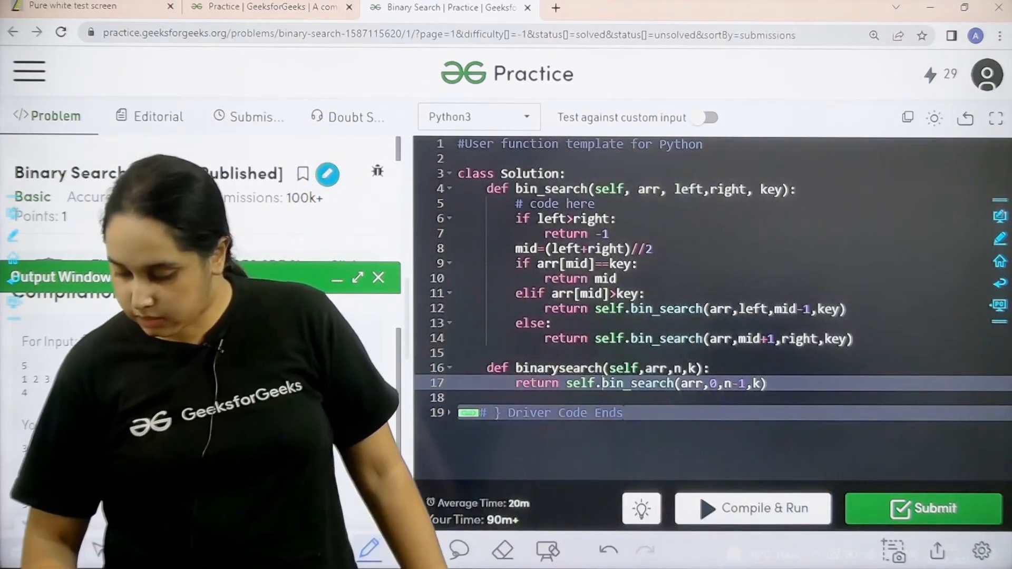
- Submit the solution, passing all 150 test cases
{"action": "left_click", "coordinate": [926, 510]}
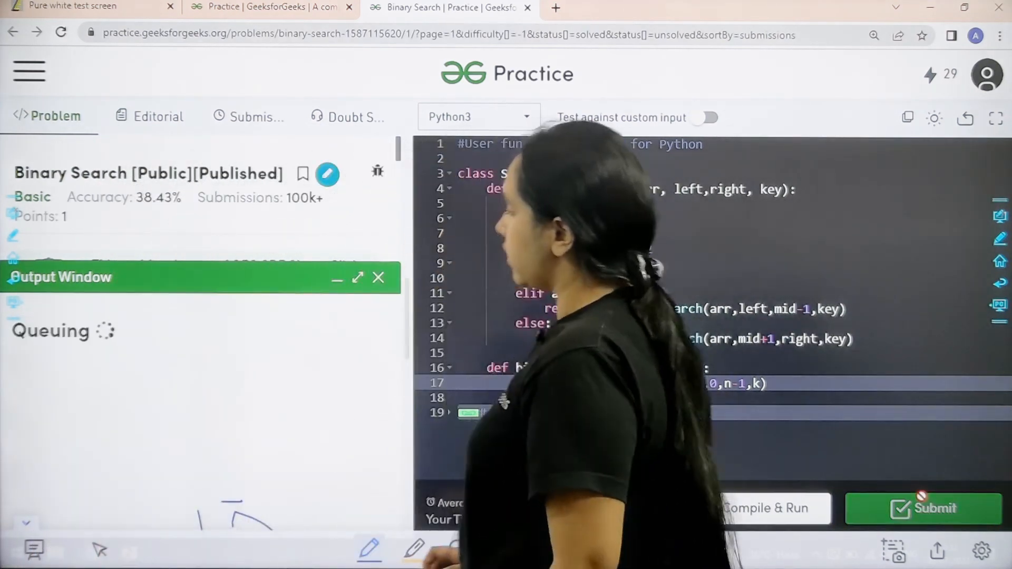
{"action": "left_click", "coordinate": [923, 508]}
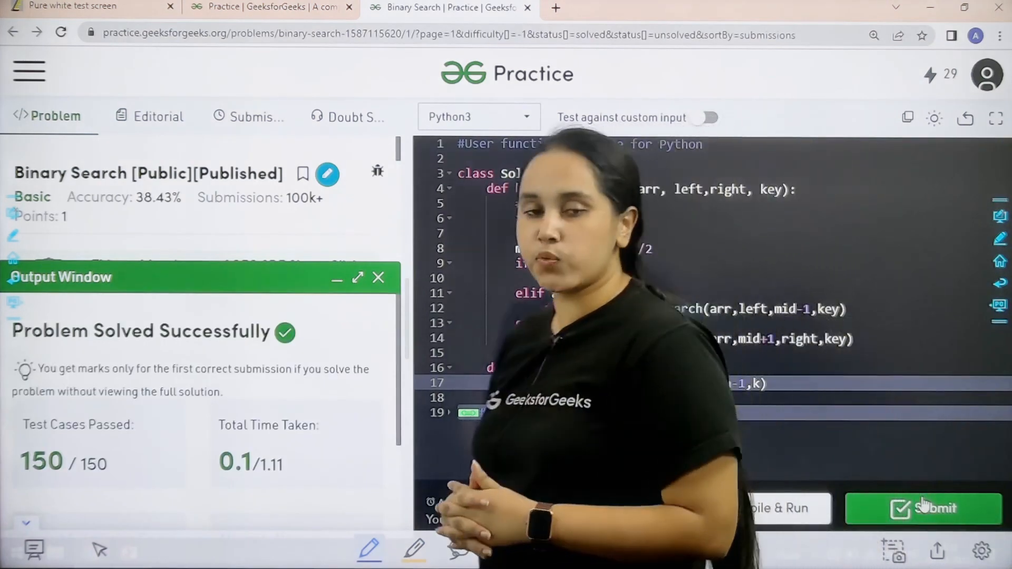